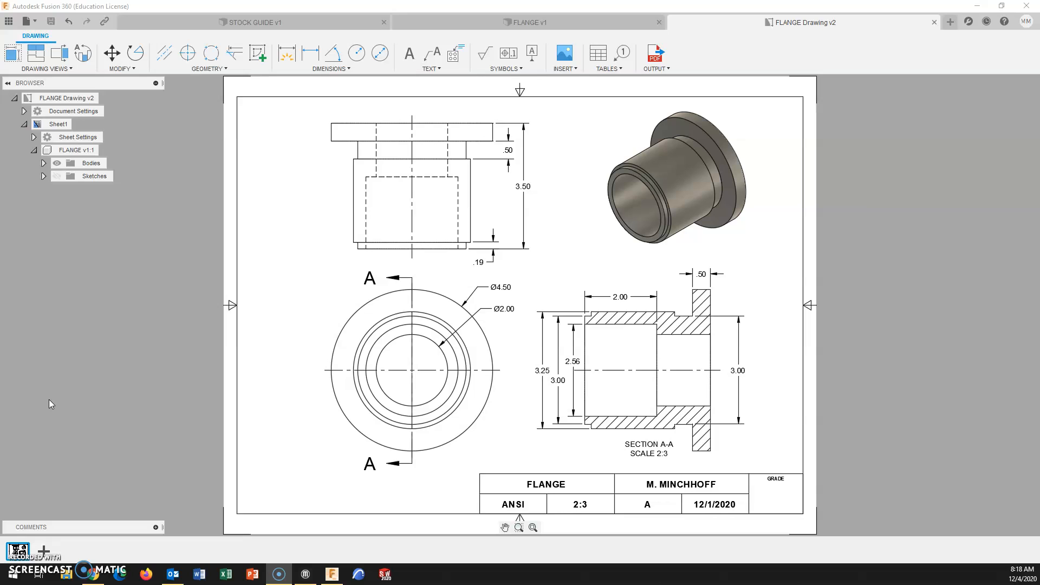
mouse_move(165, 333)
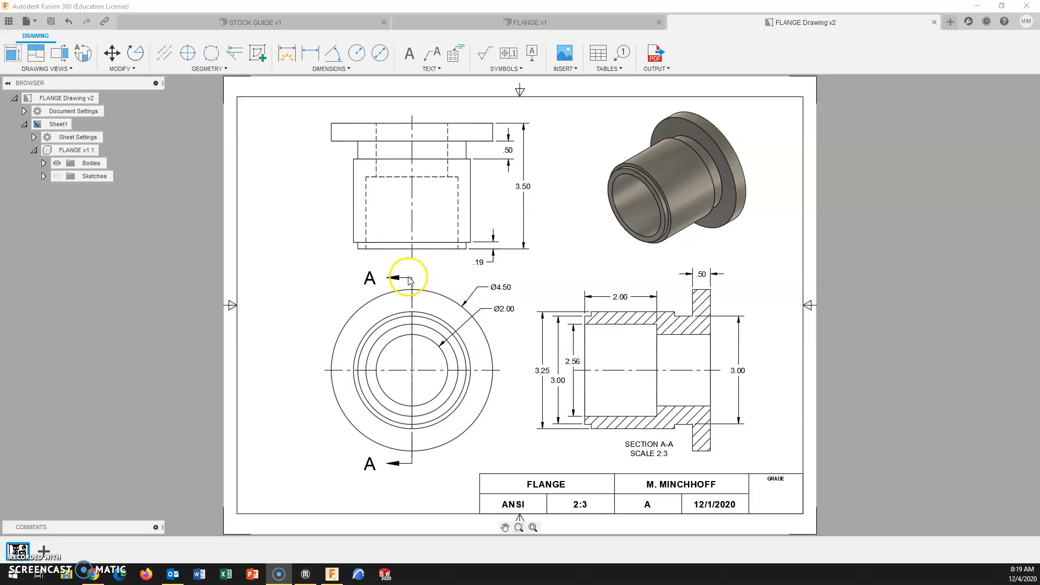
mouse_move(603, 355)
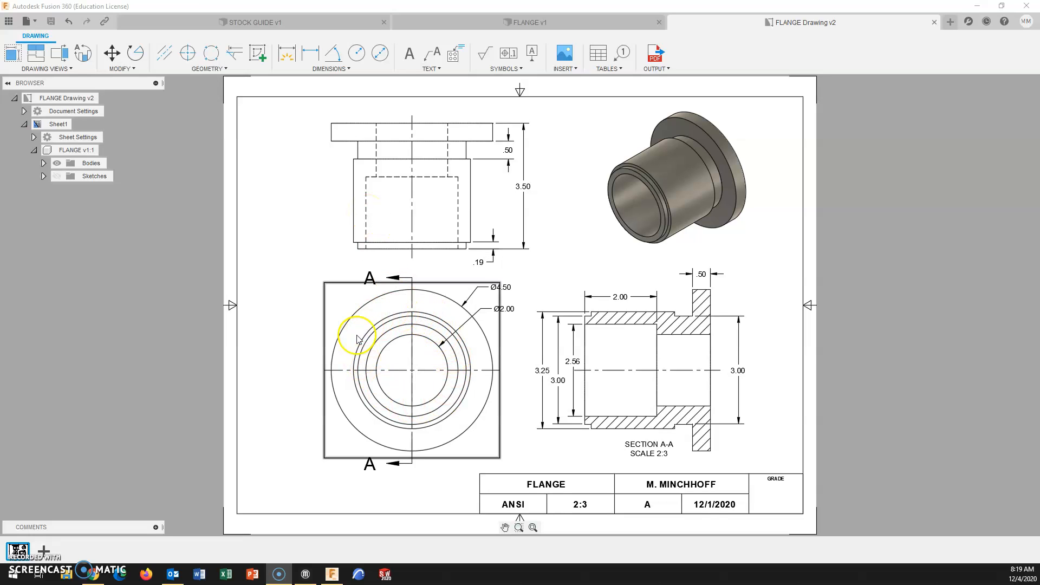
mouse_move(347, 409)
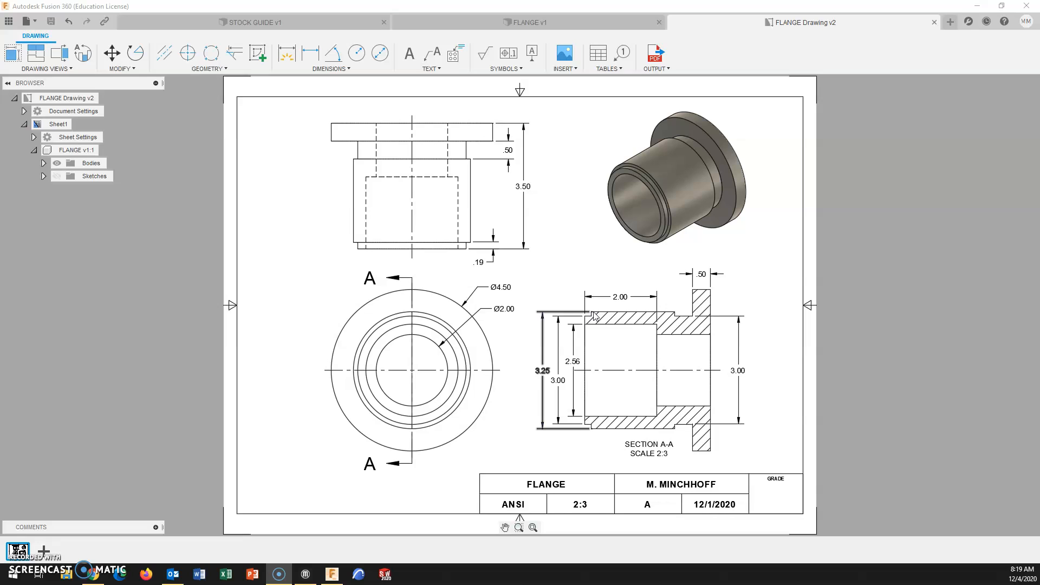
- Start a new drawing from the FLANGE v1 design via the workspace list
click(374, 279)
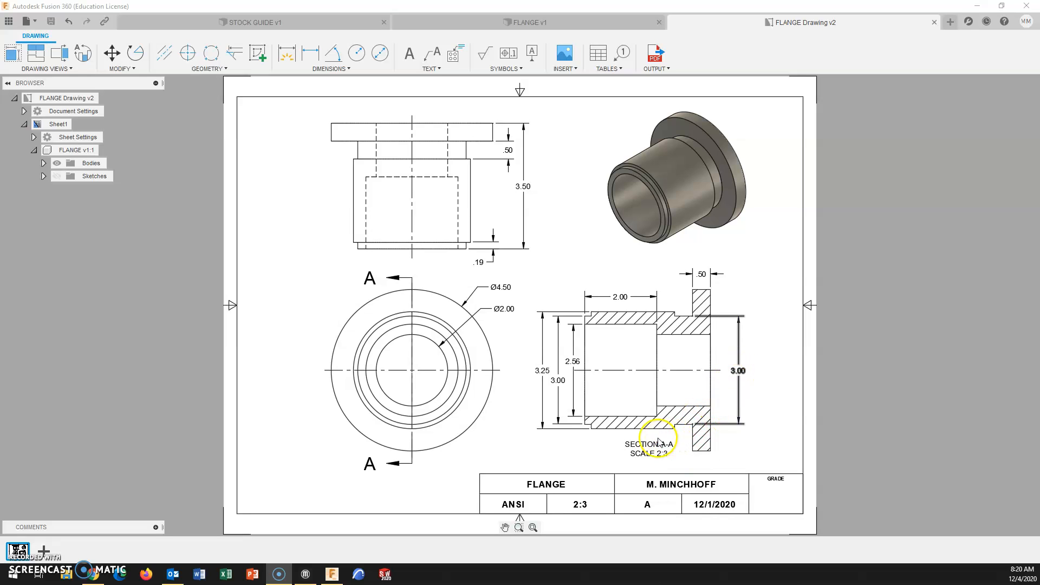
click(650, 444)
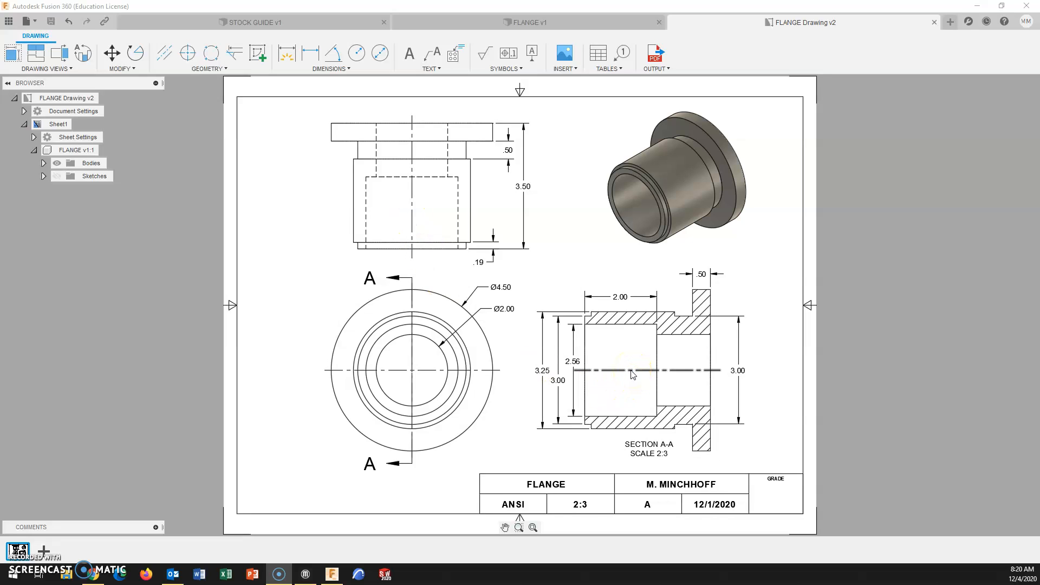
mouse_move(626, 376)
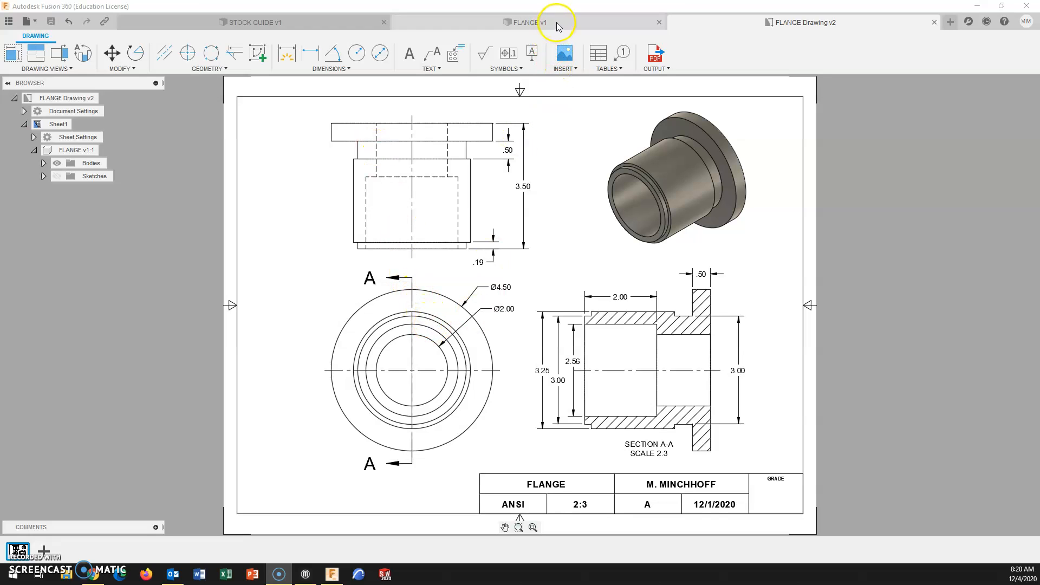
click(525, 22)
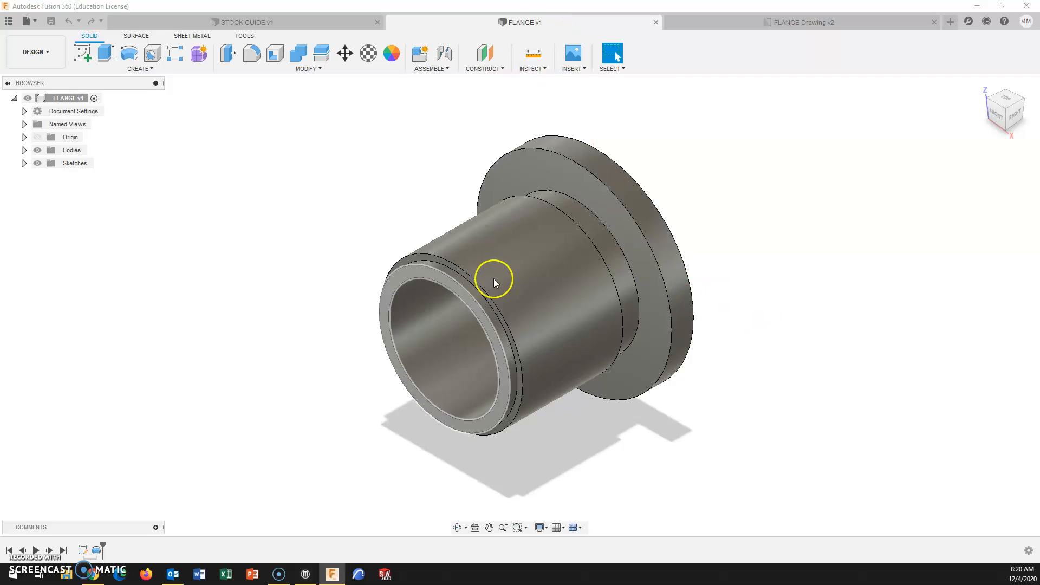
click(34, 52)
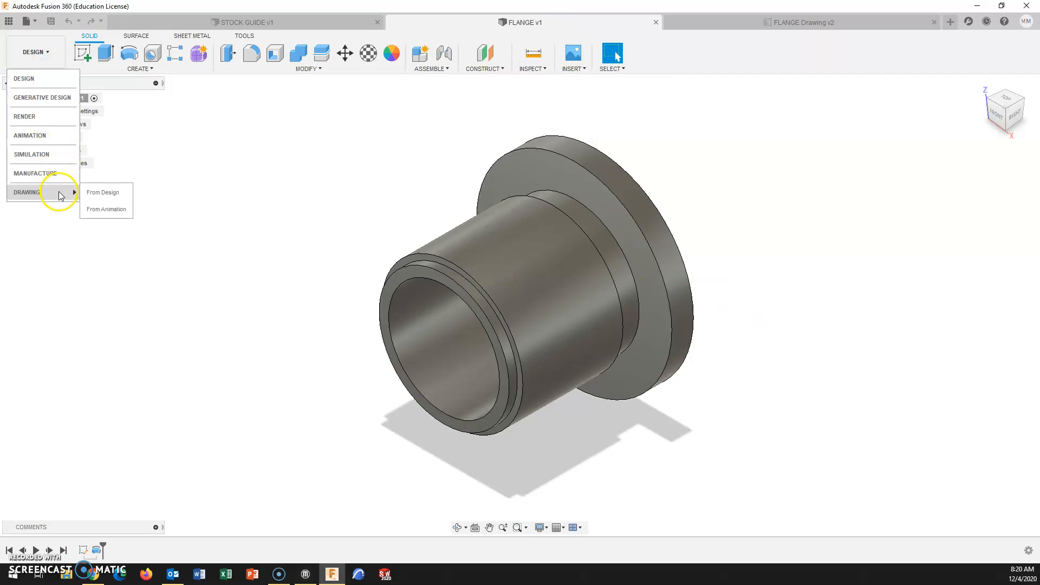
click(103, 193)
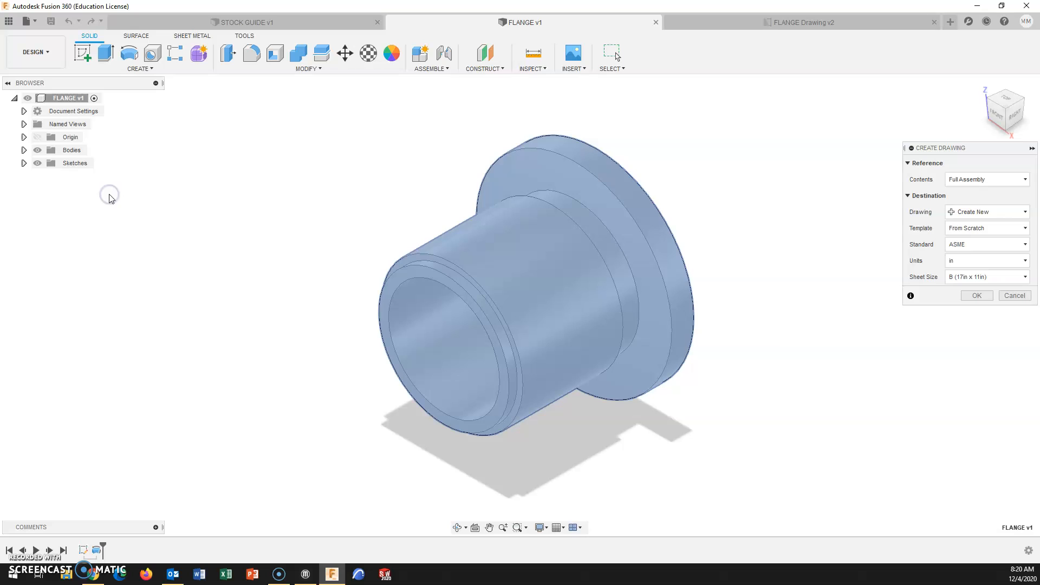
- Choose the 'A' Size Title Block Format template and create the drawing
click(986, 228)
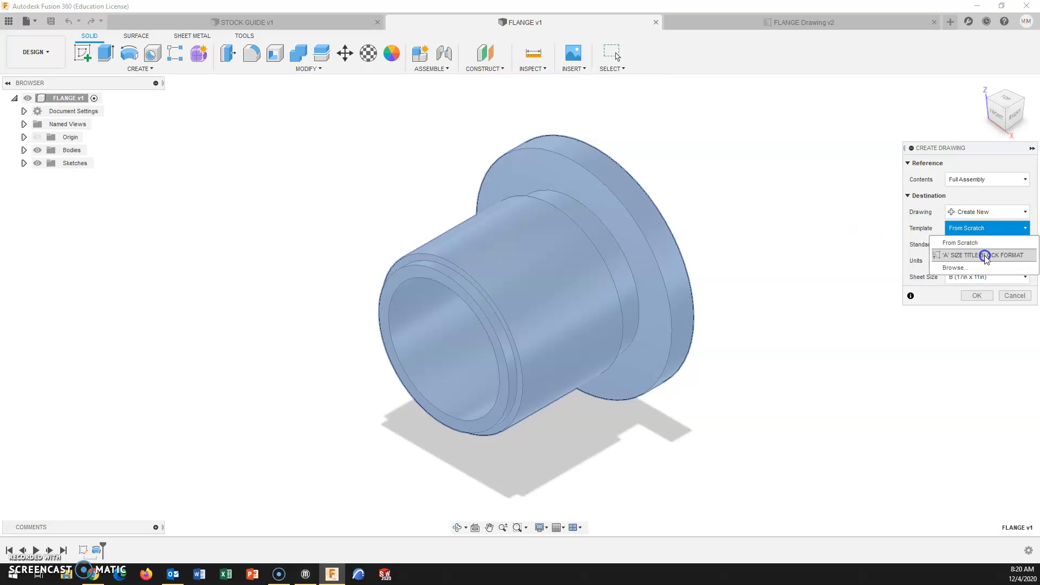
click(984, 255)
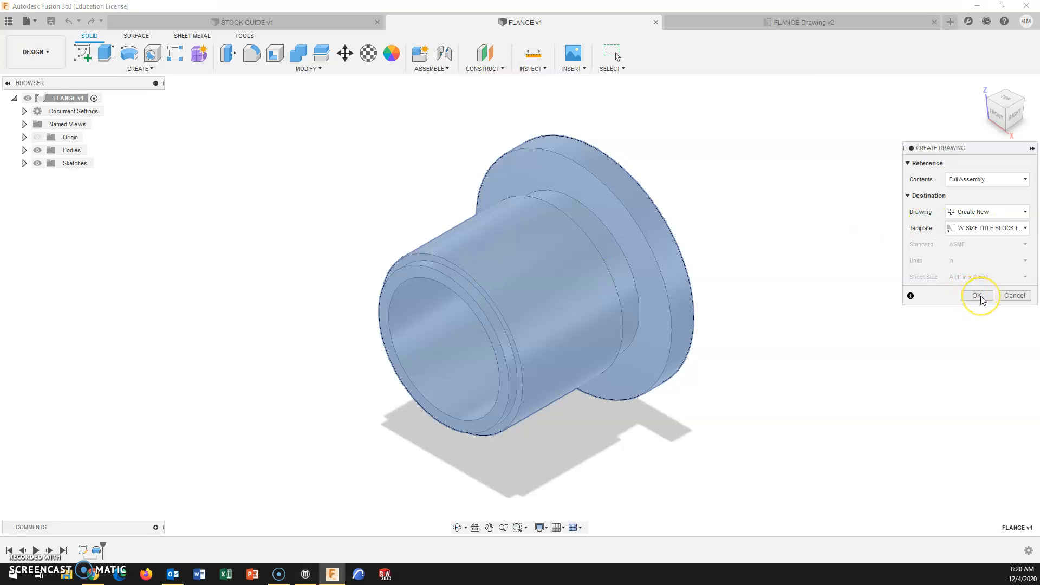
click(977, 295)
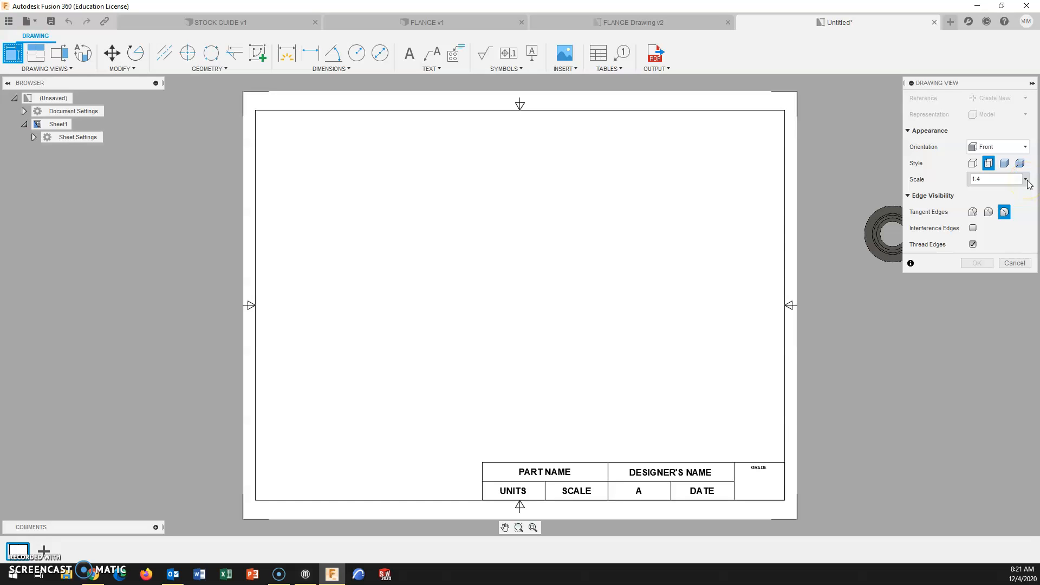
- Set the base view scale to 2:3 and place the front view at the sheet's lower left
click(1026, 179)
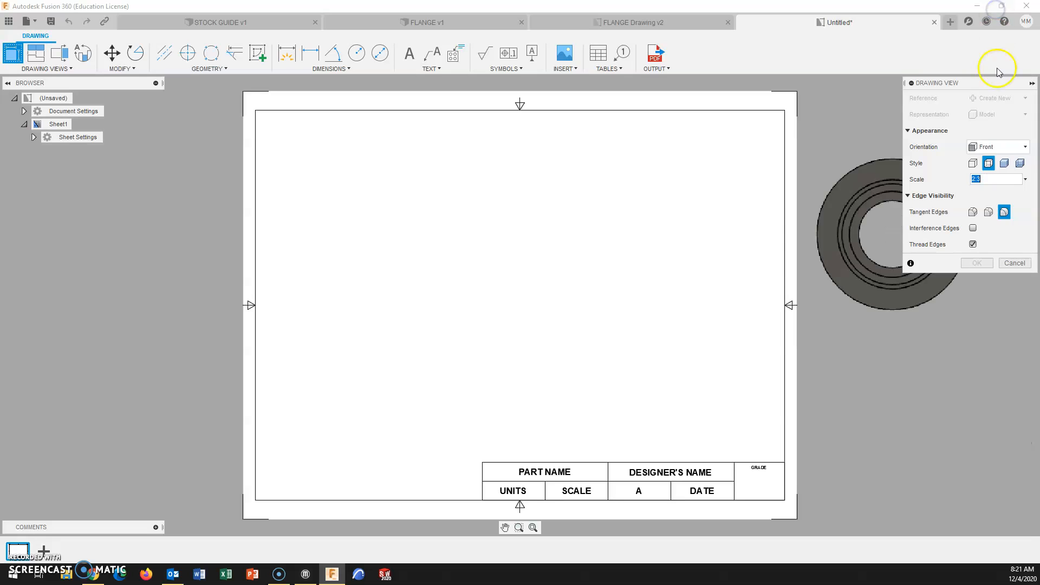
mouse_move(498, 341)
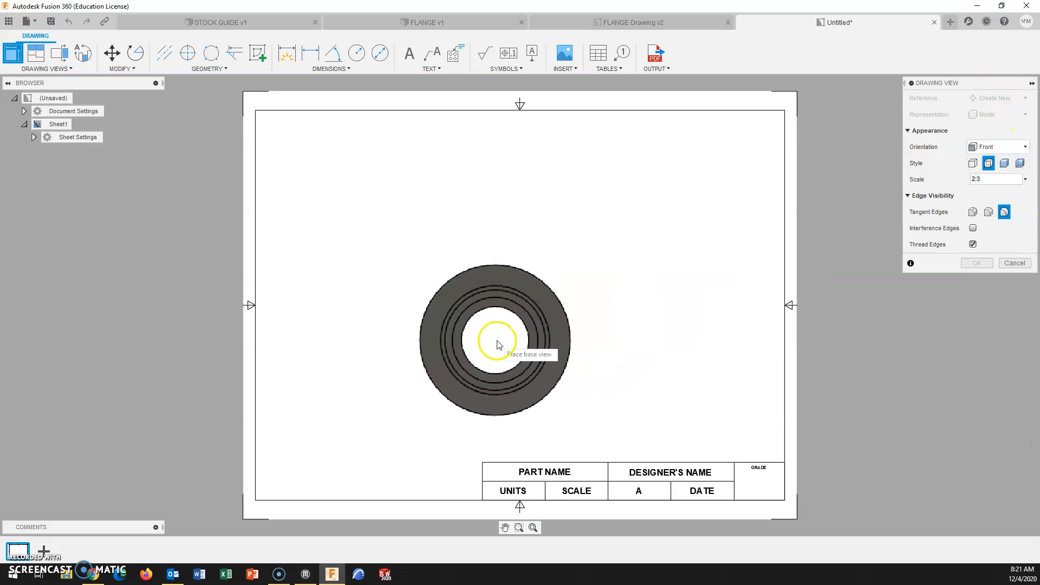
mouse_move(581, 334)
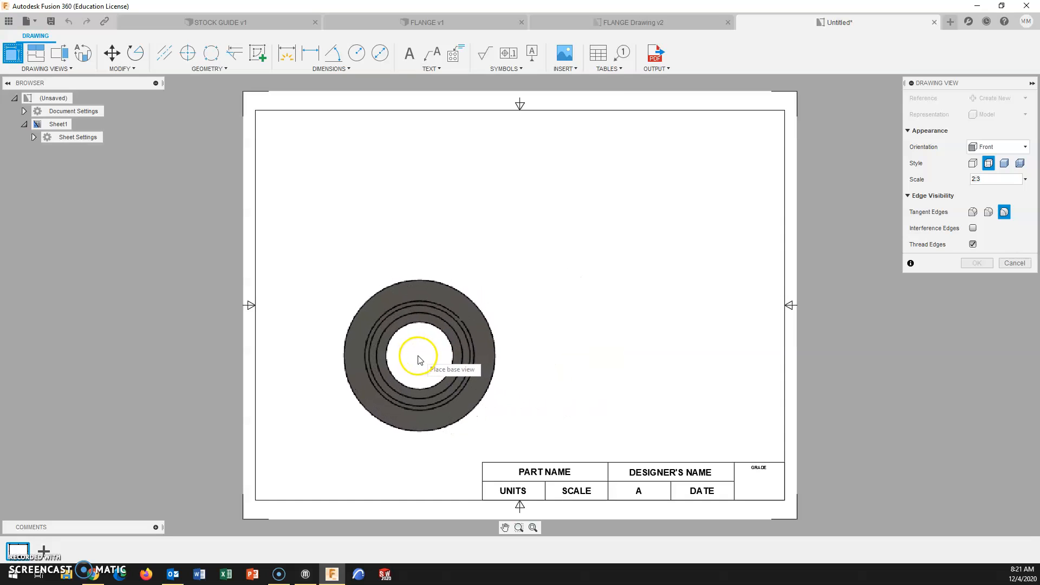
click(424, 357)
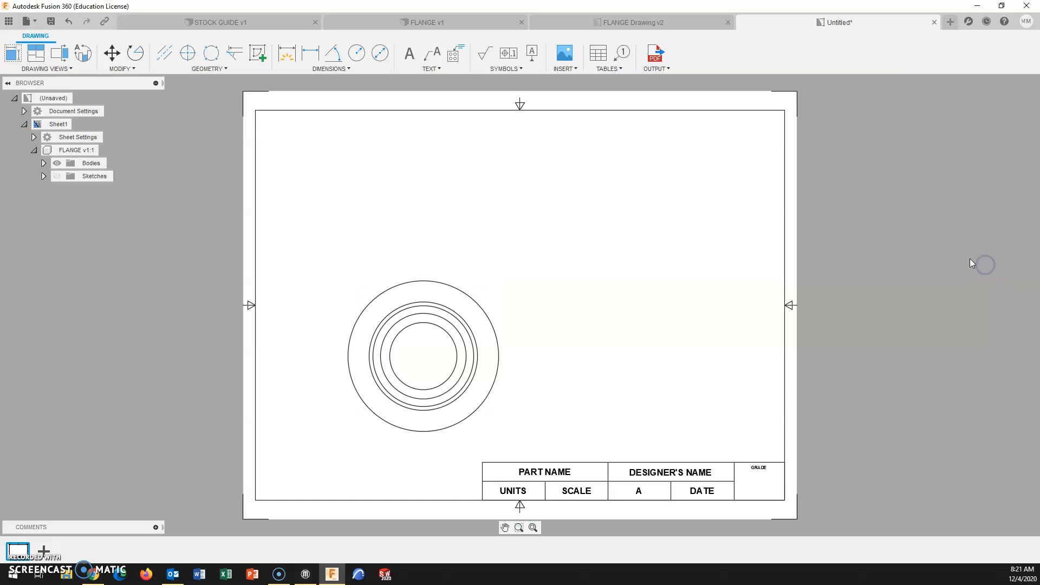
click(35, 53)
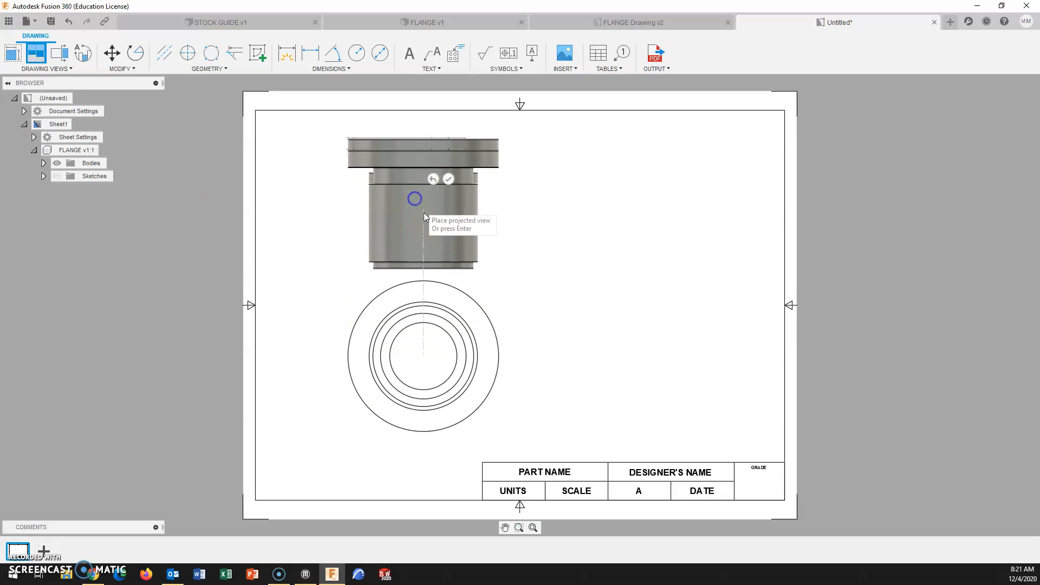
mouse_move(628, 188)
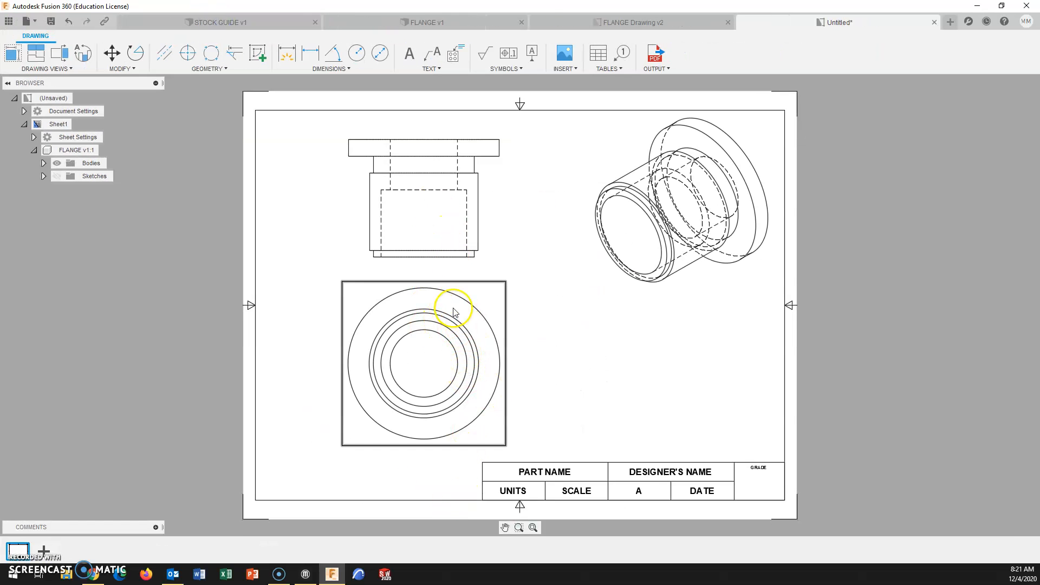
mouse_move(425, 344)
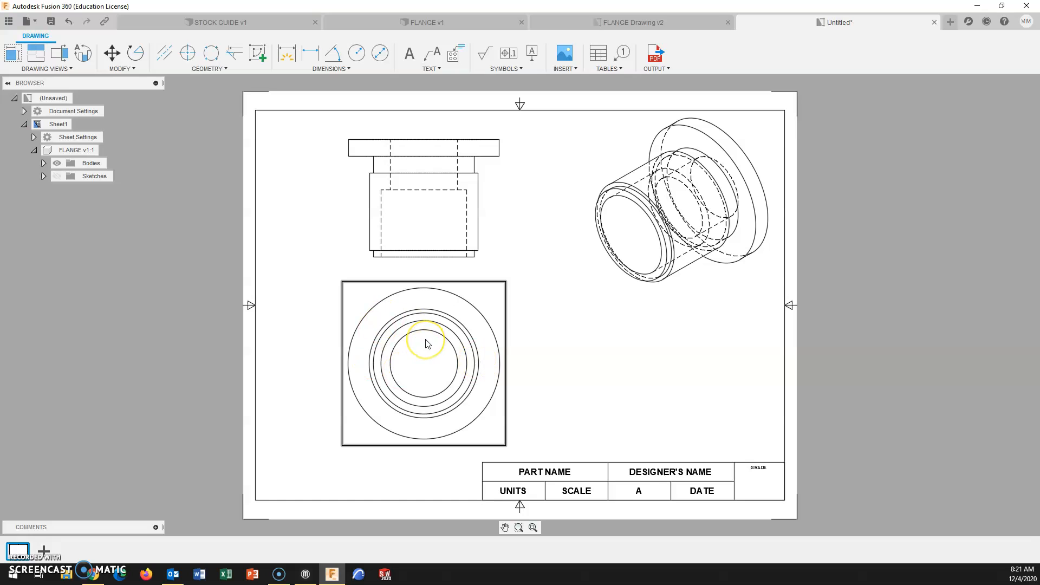
mouse_move(693, 238)
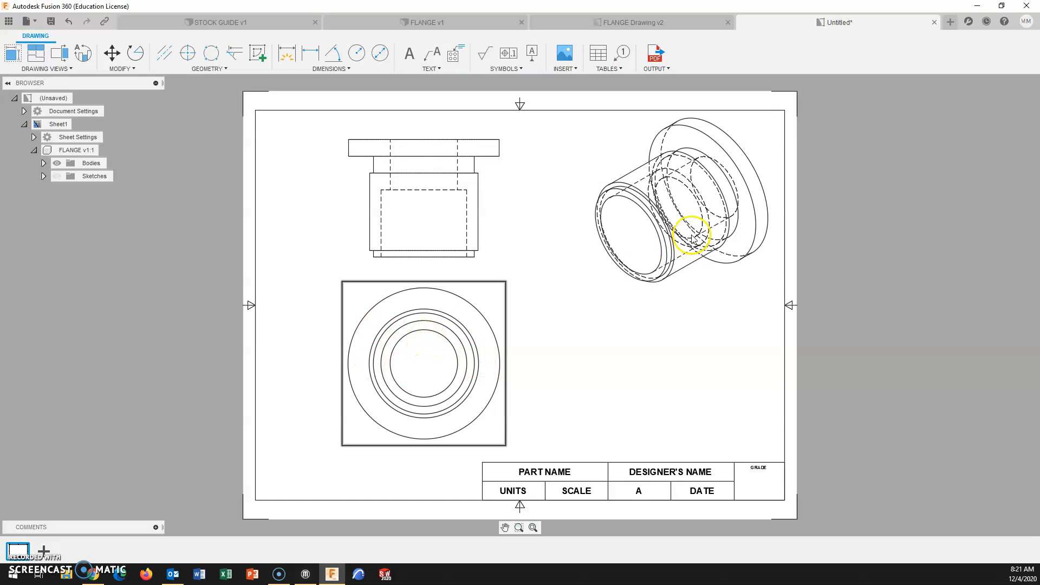
- Edit the isometric view to shaded style with a new scale
right_click(691, 236)
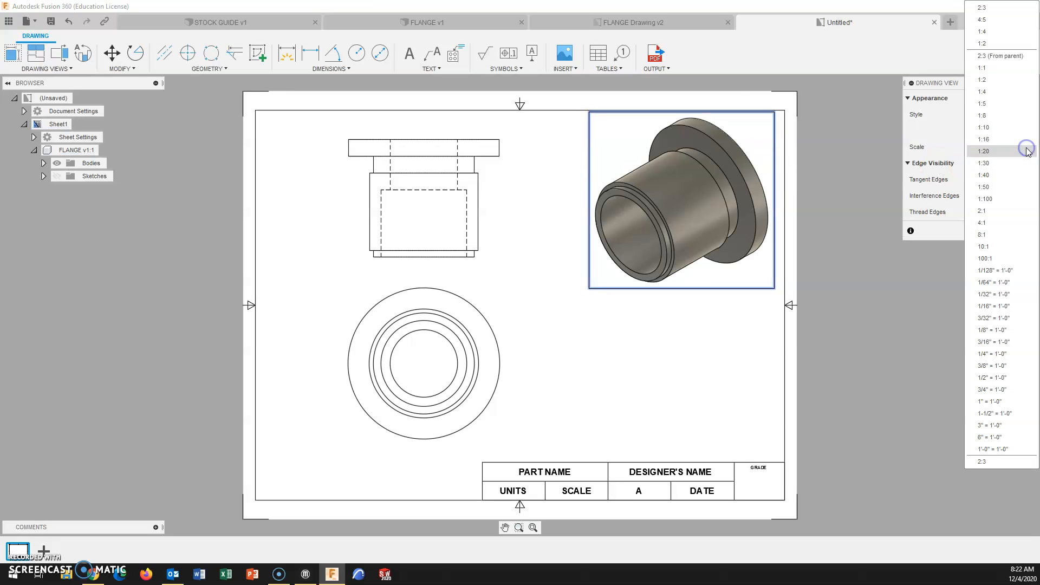
click(983, 79)
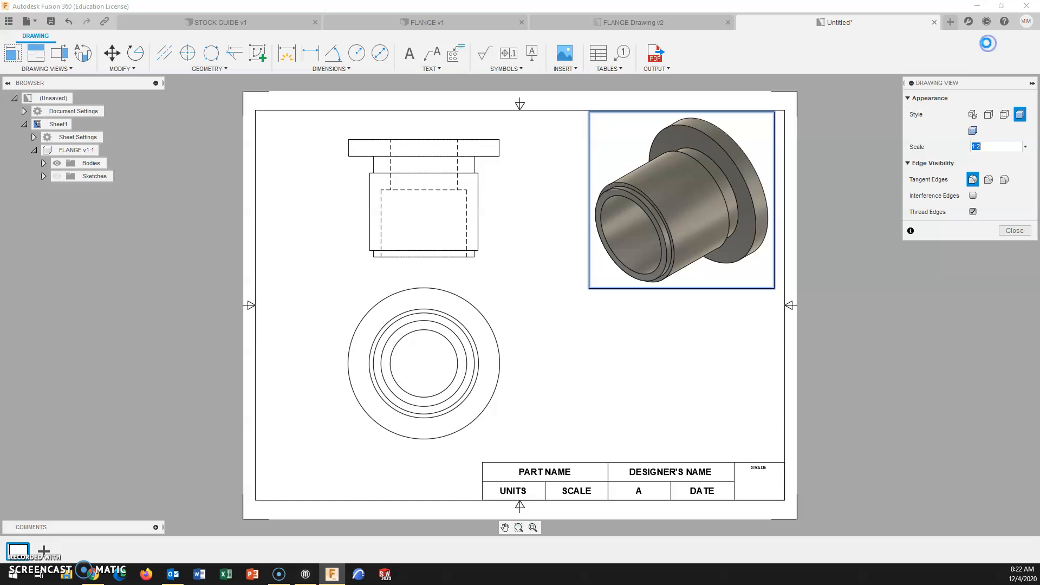
click(1015, 230)
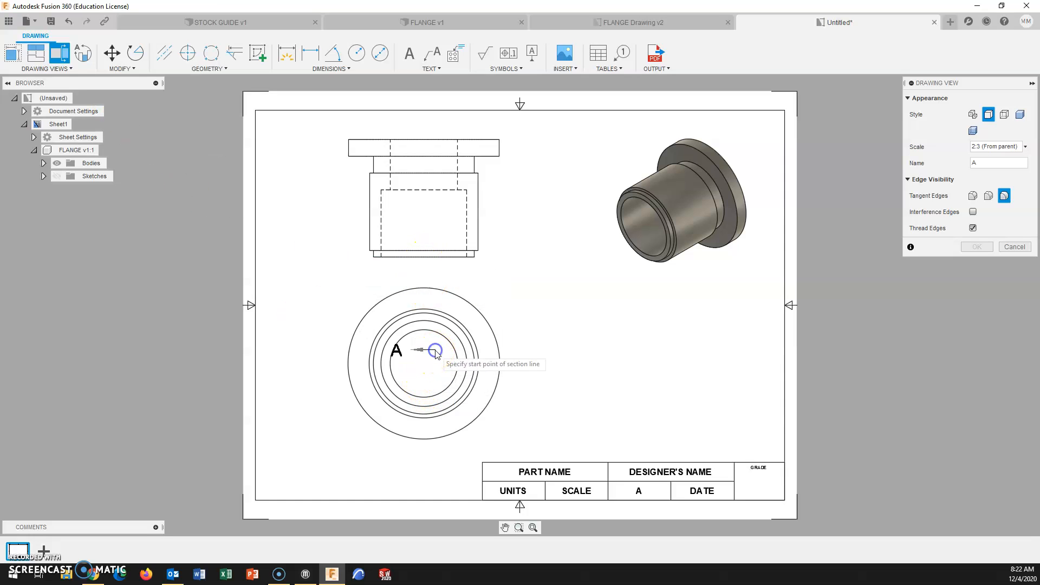
mouse_move(425, 364)
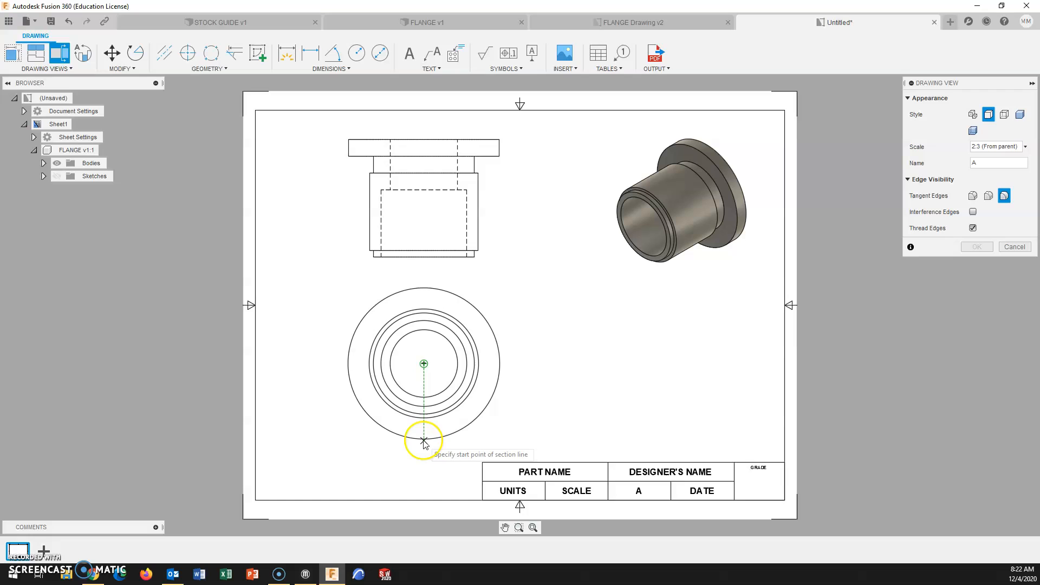
mouse_move(424, 282)
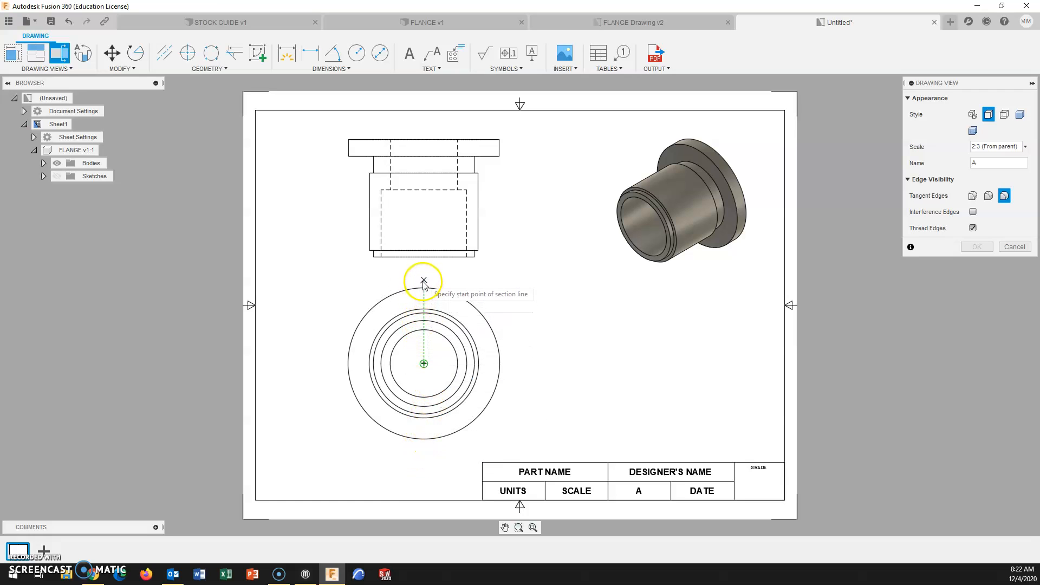
- Draw the vertical section line A-A through the front view's centre and set up the section view
click(424, 277)
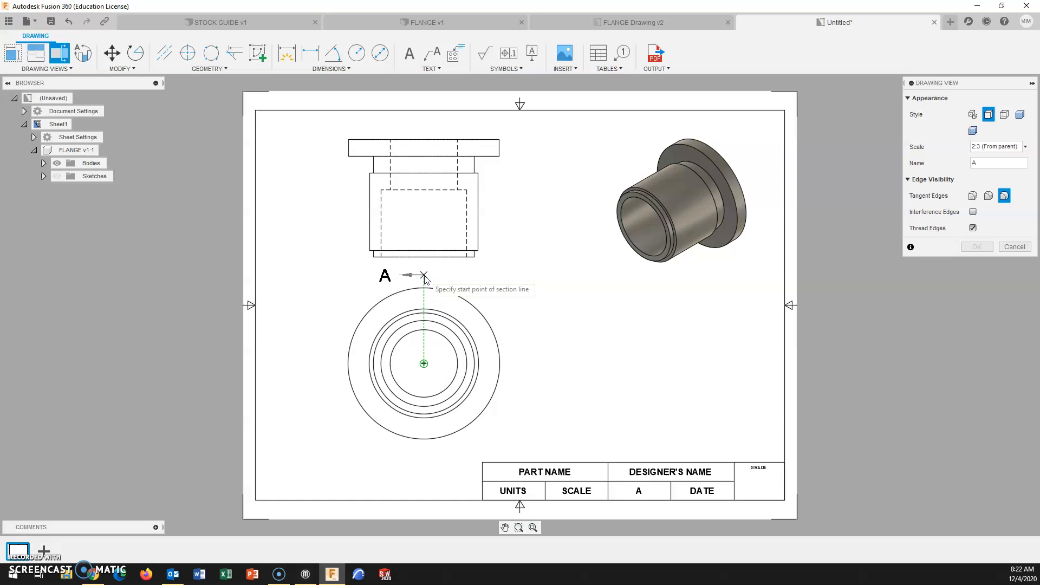
click(424, 275)
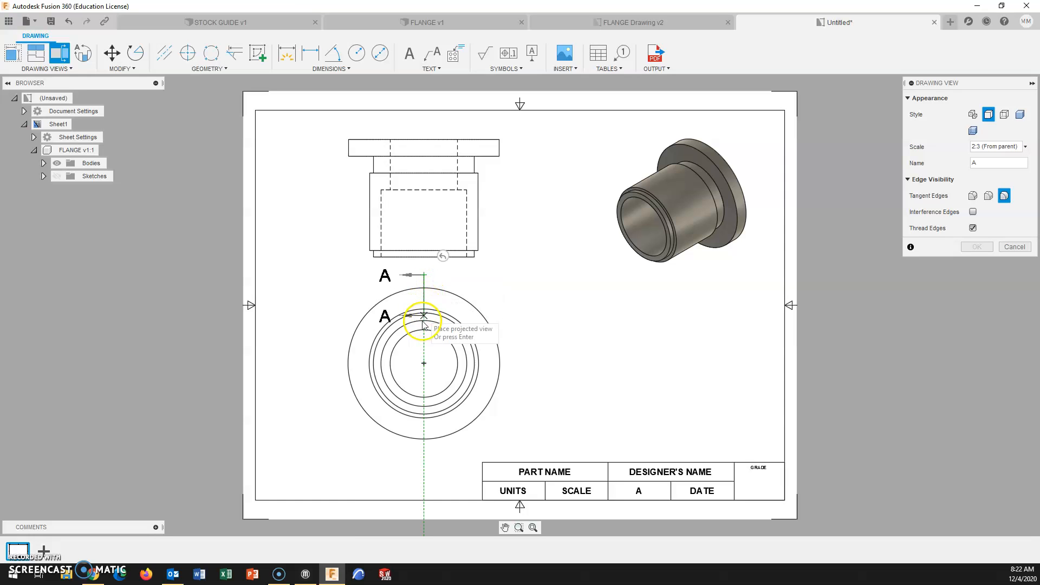
mouse_move(424, 456)
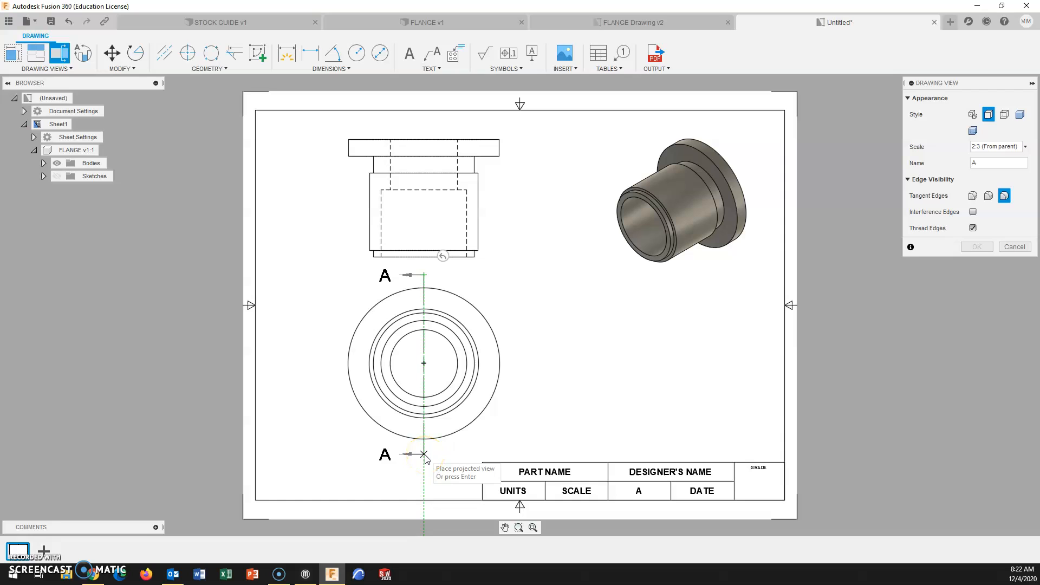
click(423, 454)
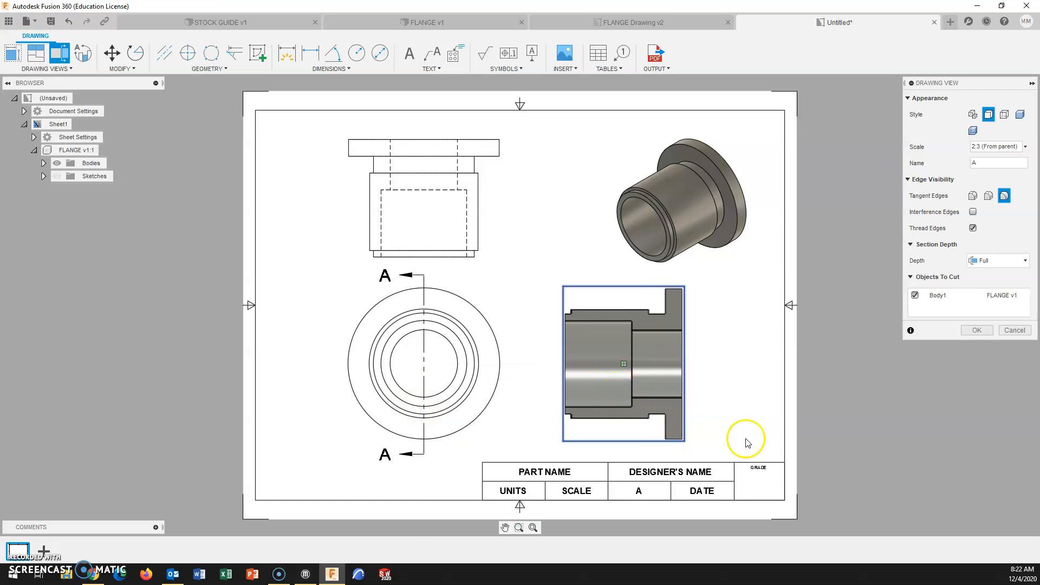
click(976, 330)
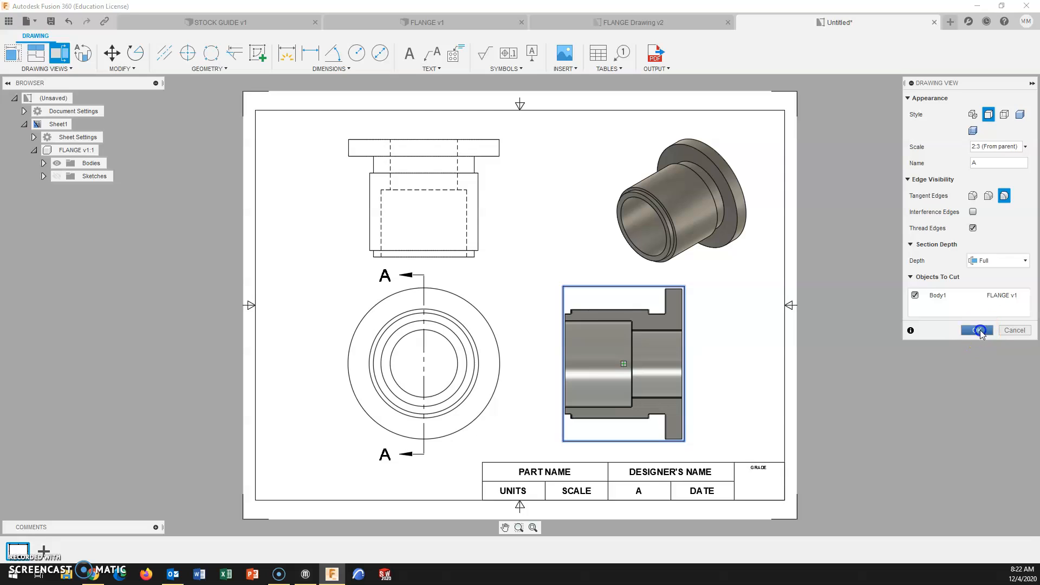
- Create section view A-A at 2:3 scale and zoom in on its hatched cut faces
click(975, 330)
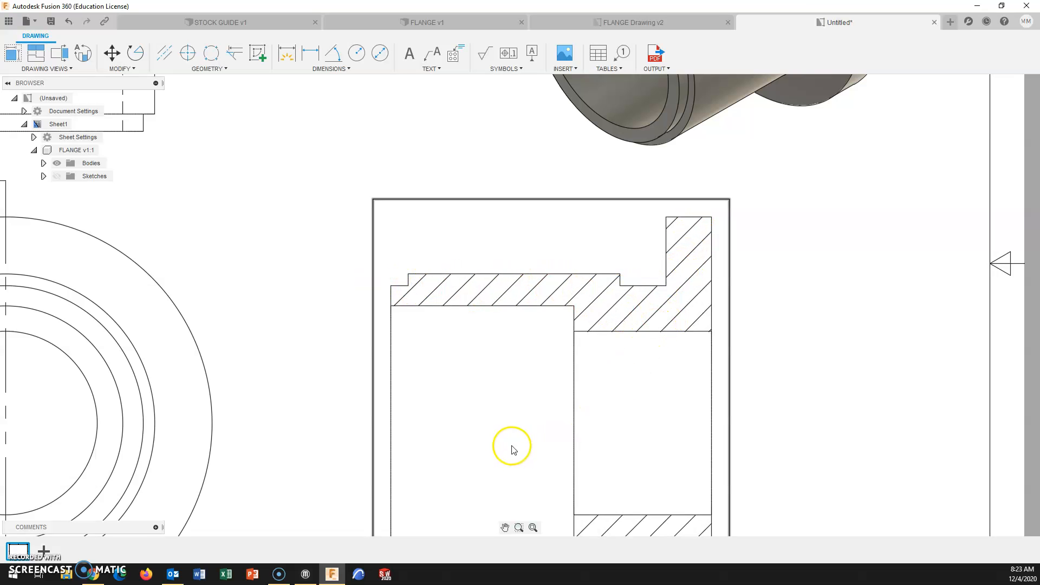
mouse_move(588, 309)
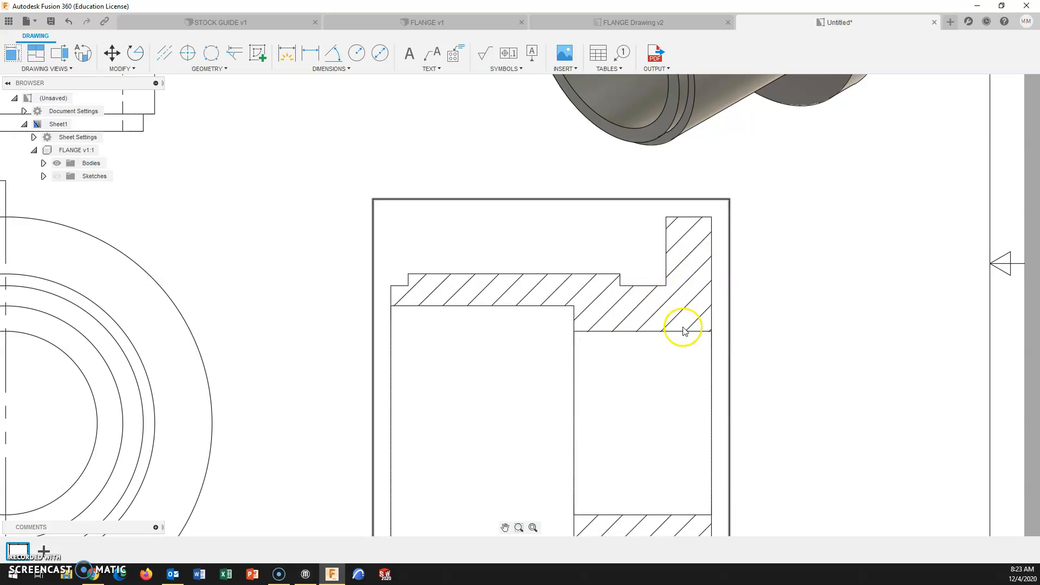
mouse_move(609, 312)
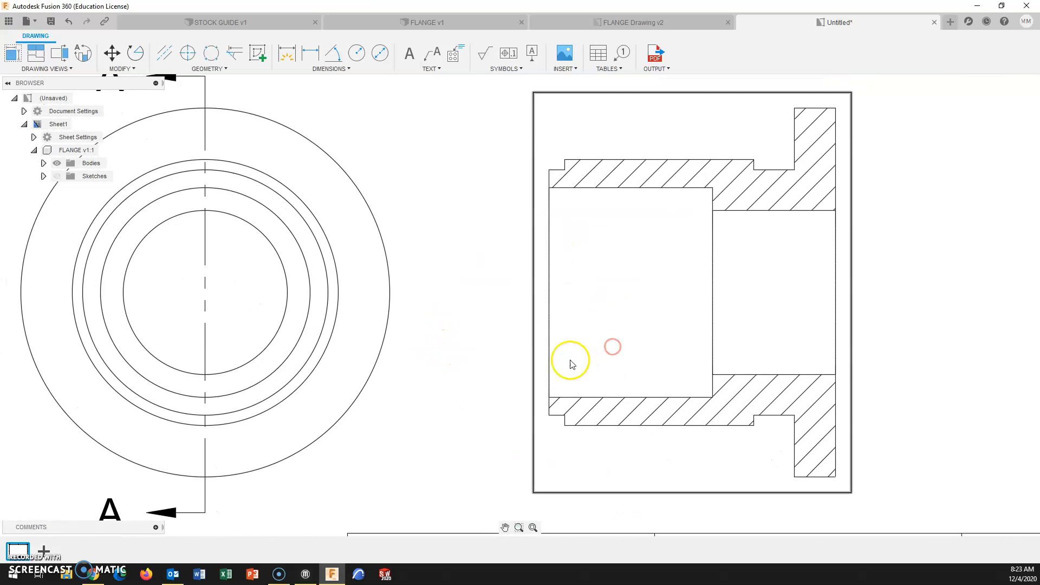
scroll(down, 3)
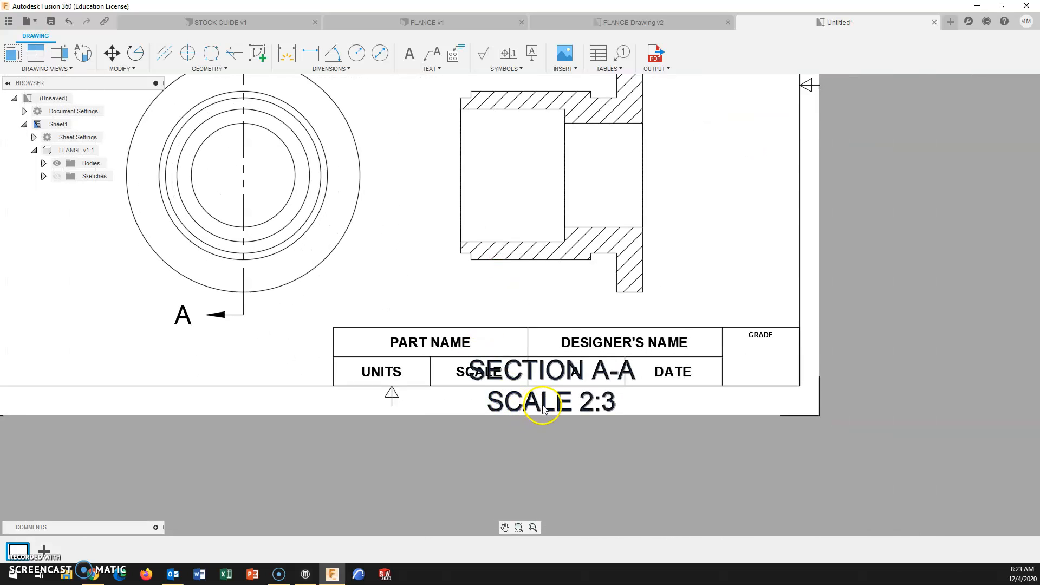
mouse_move(528, 405)
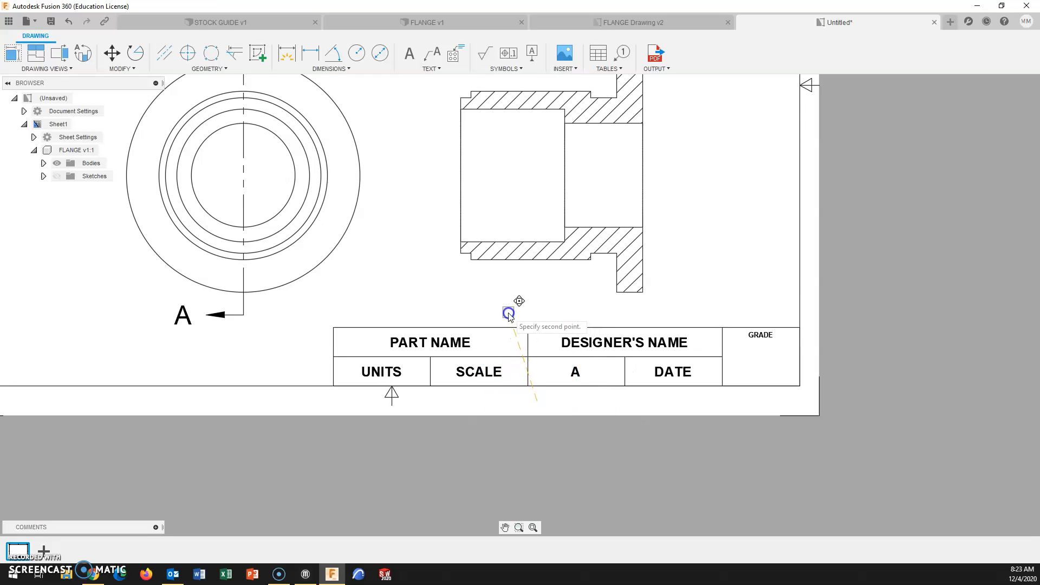
- Move the SECTION A-A label above the title block and set its text height to 0.1 in
click(509, 314)
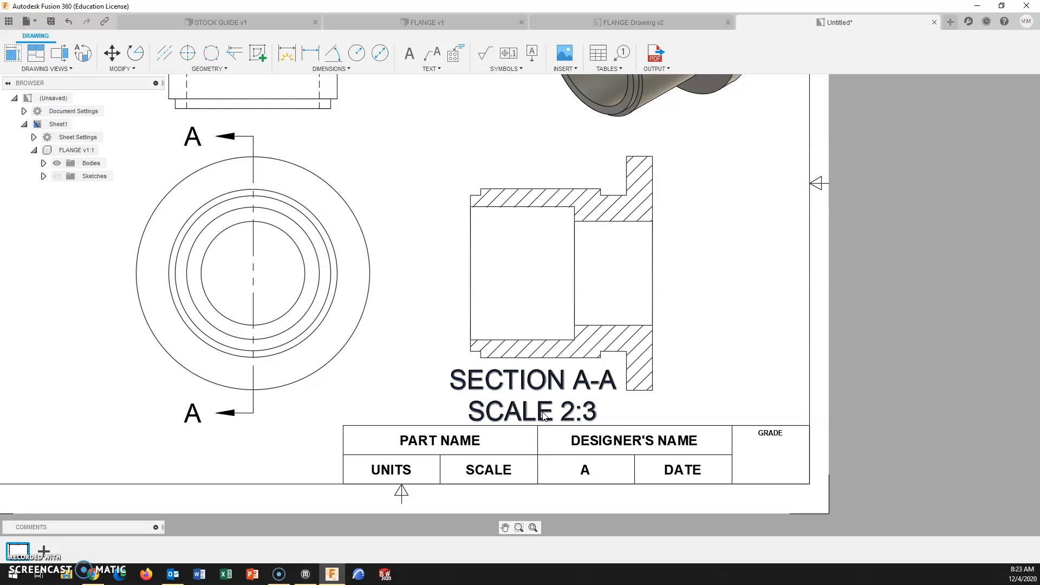
double_click(531, 395)
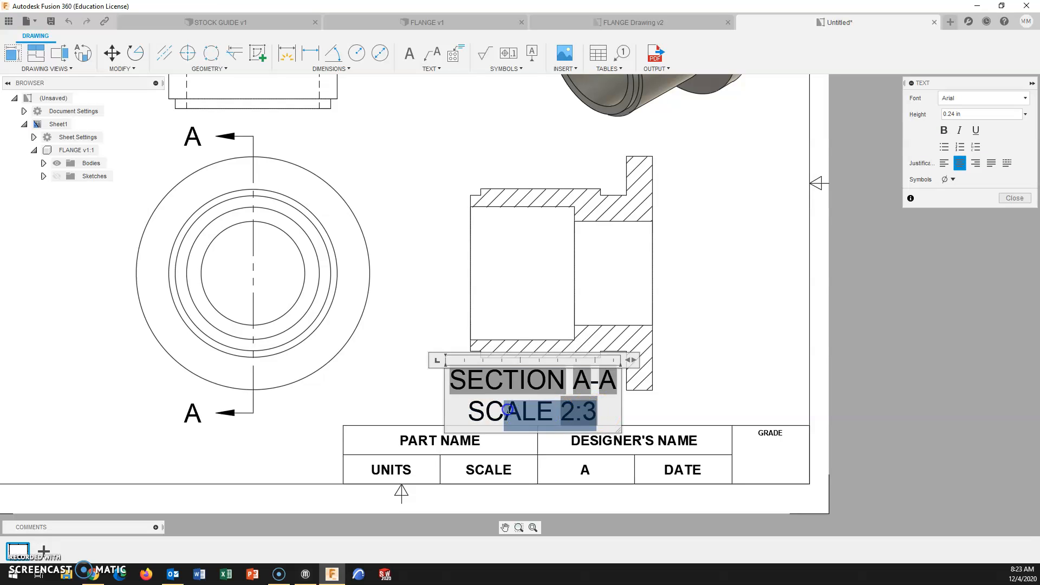
click(1026, 114)
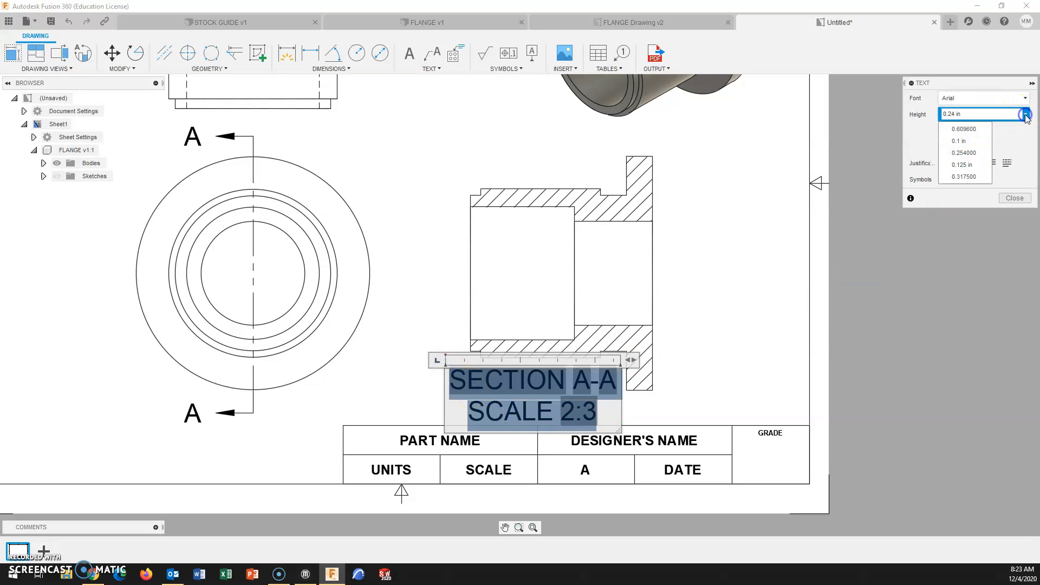
click(958, 141)
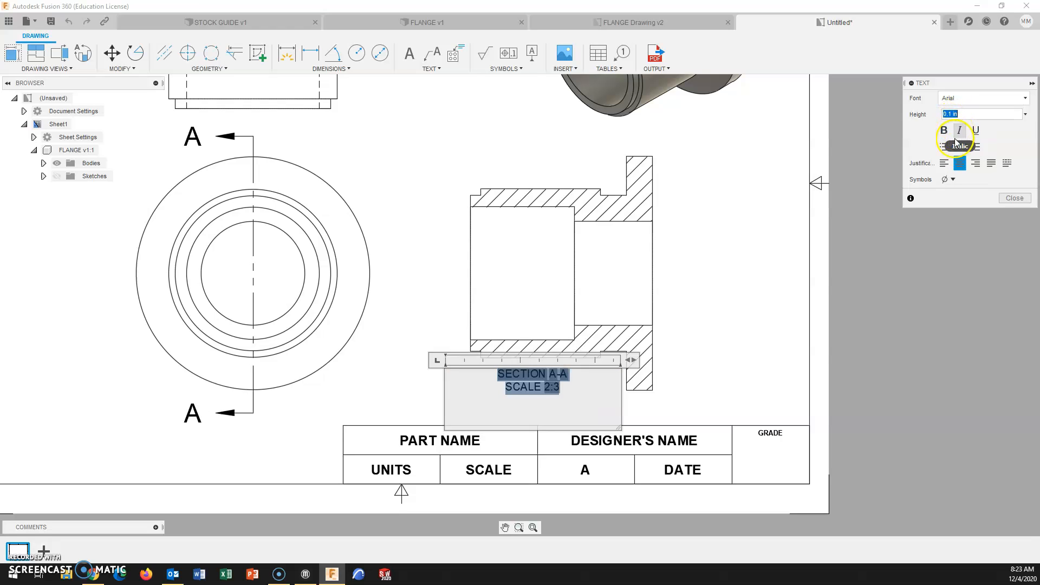
mouse_move(1013, 199)
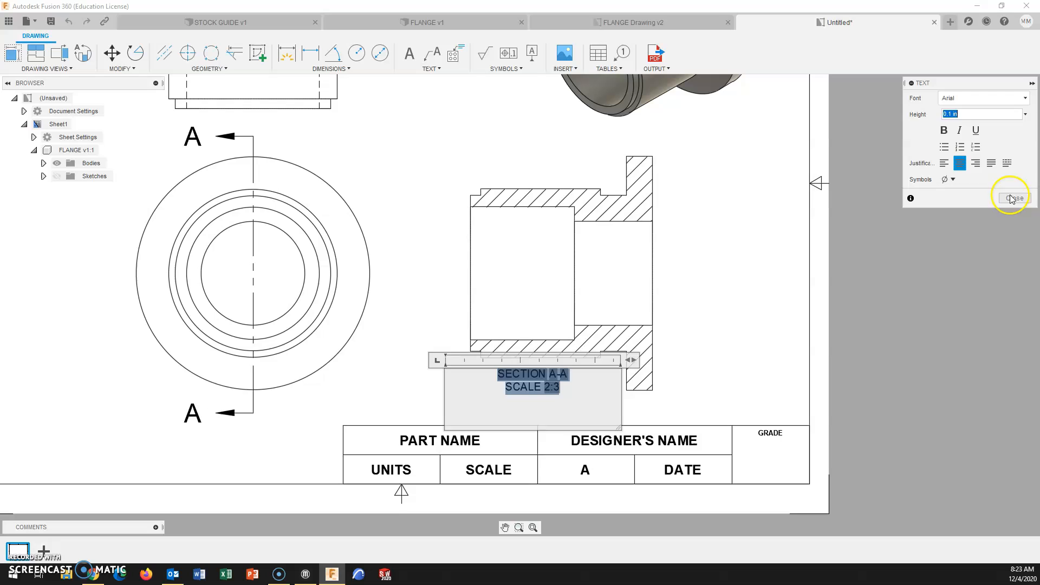
click(1014, 197)
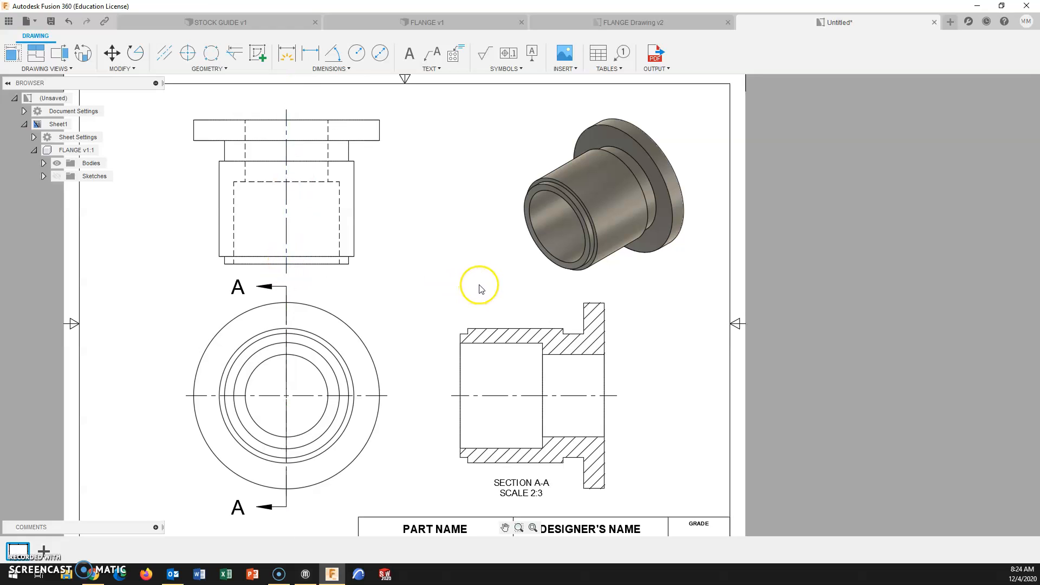
mouse_move(481, 288)
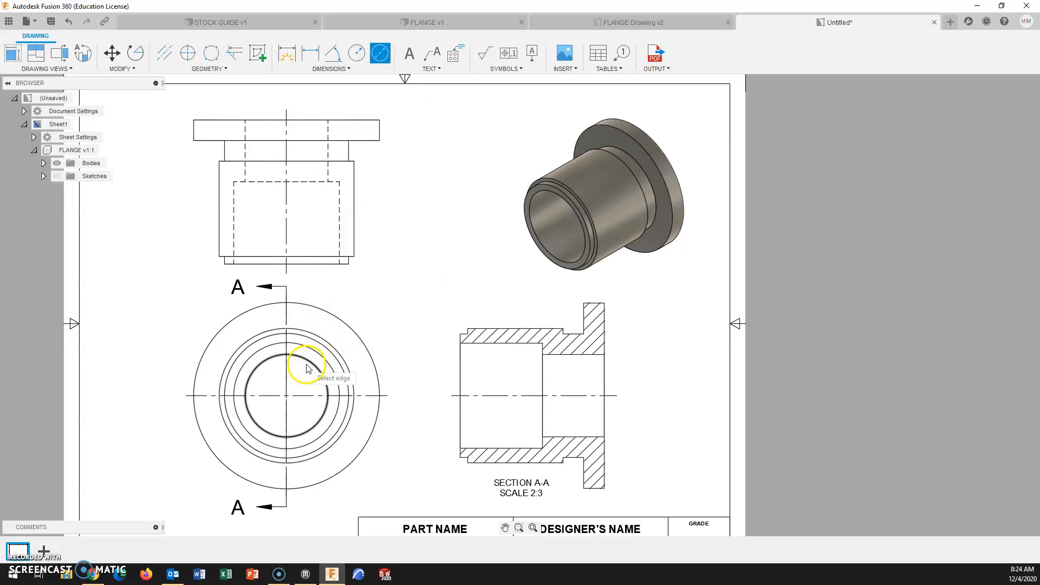
- Dimension the Ø2.0000 bore diameter and the .1900 step height on the front view
click(306, 369)
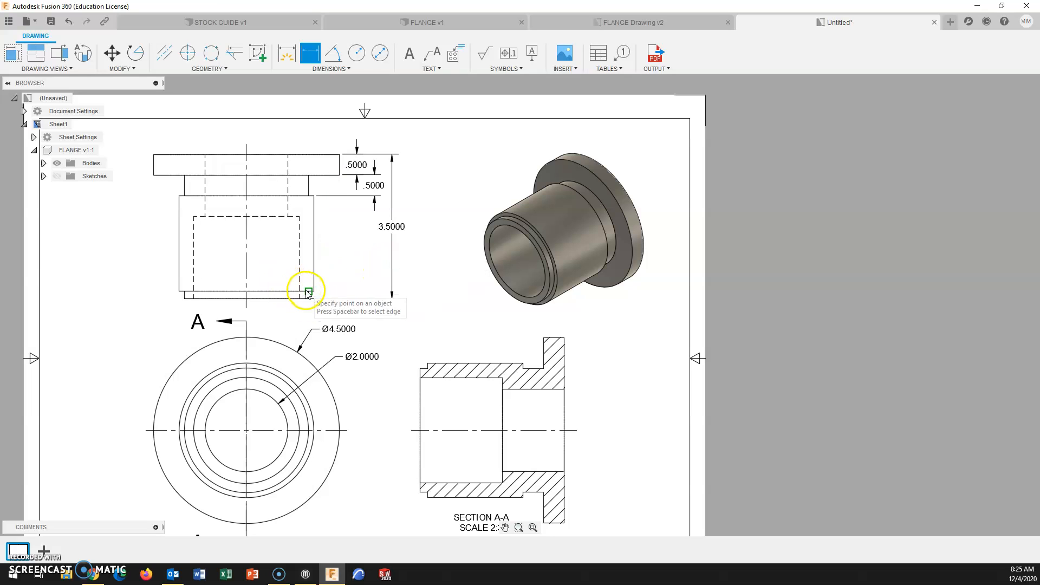
click(309, 292)
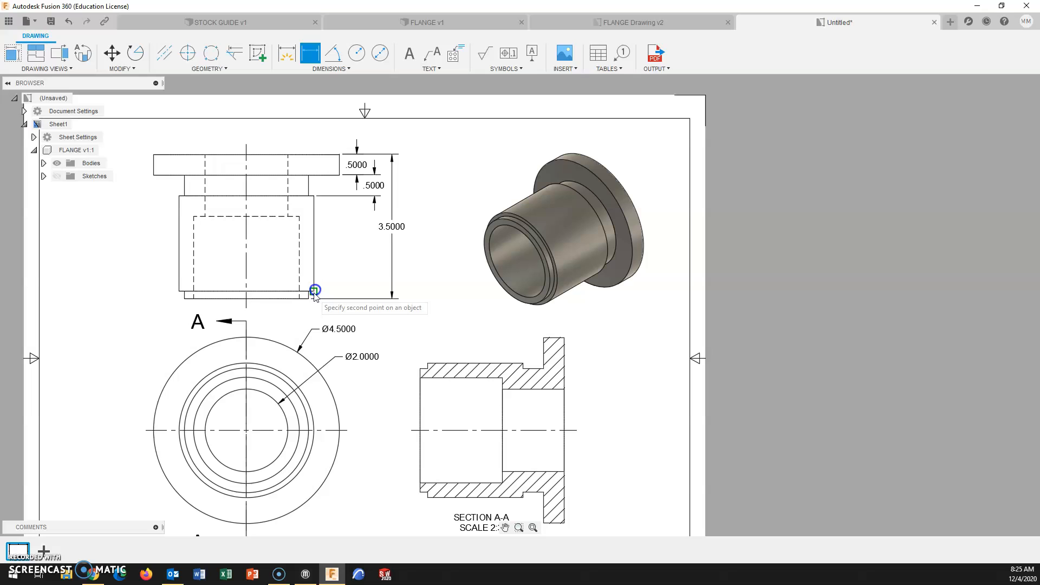
click(314, 291)
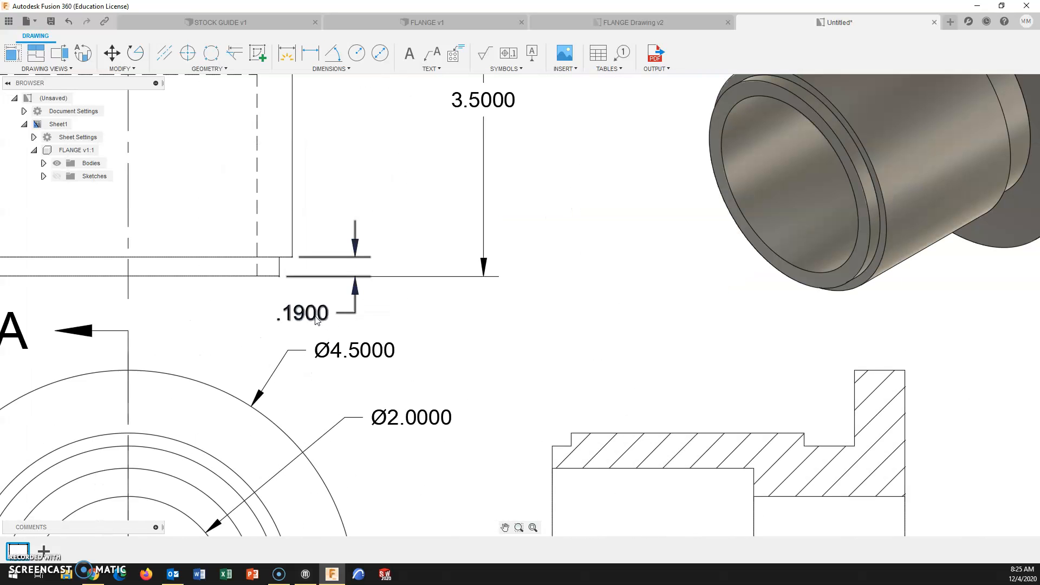
drag(300, 313, 338, 266)
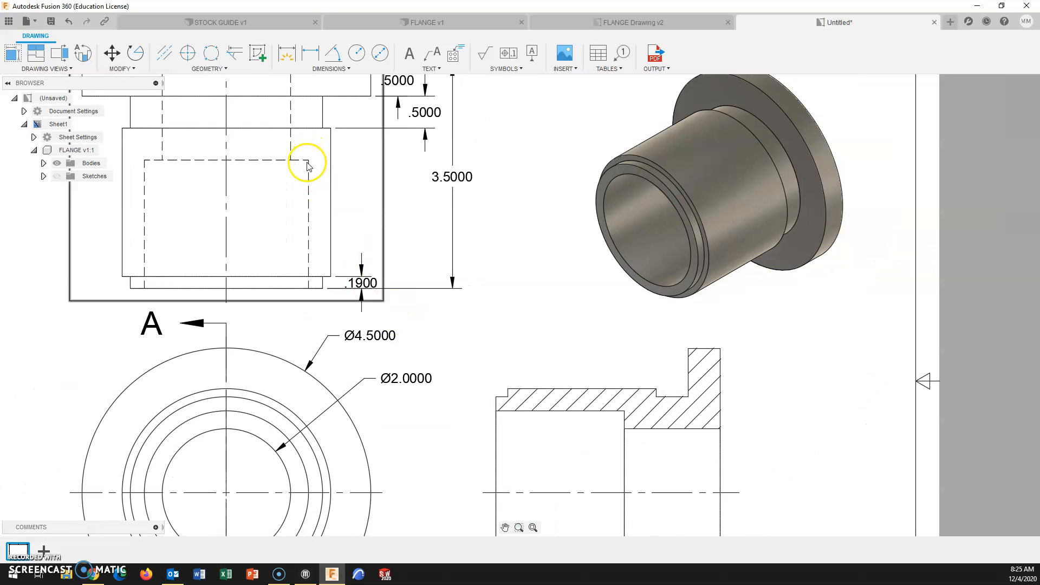
mouse_move(310, 54)
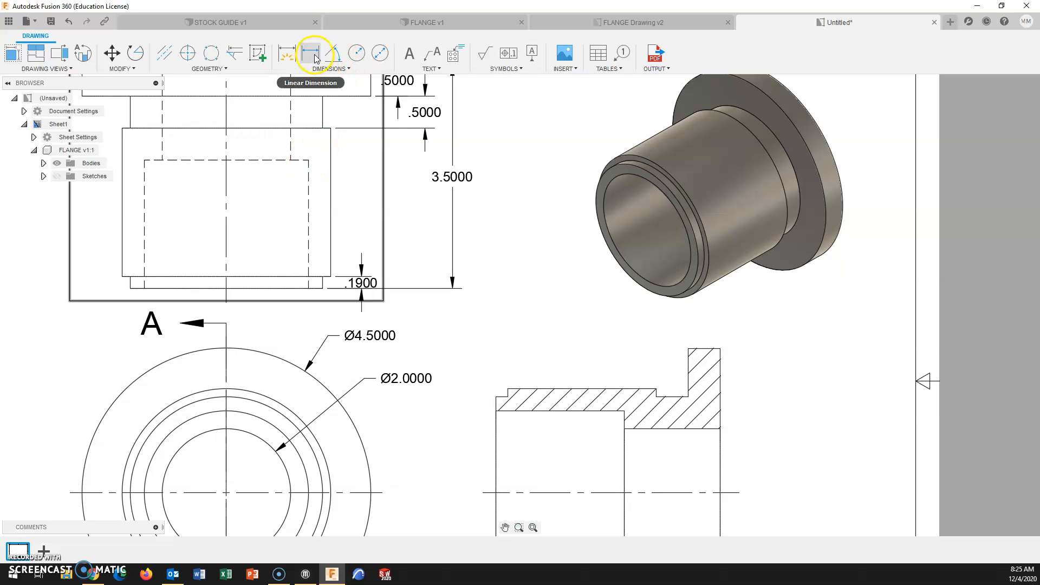
mouse_move(311, 56)
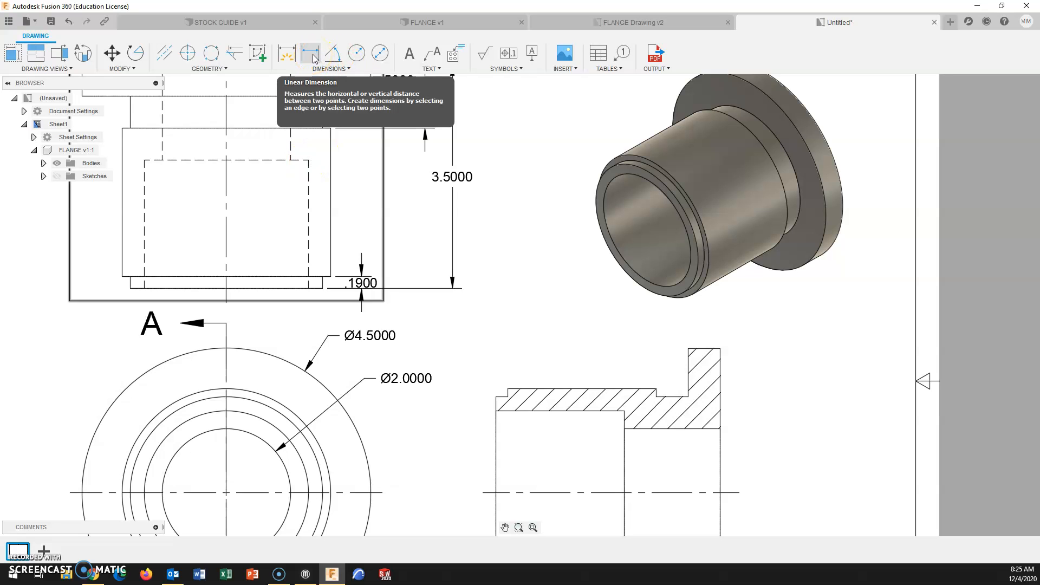
- Add the 2.0000 bore length and 3.0000 and 2.5600 height dimensions to section A-A
click(310, 53)
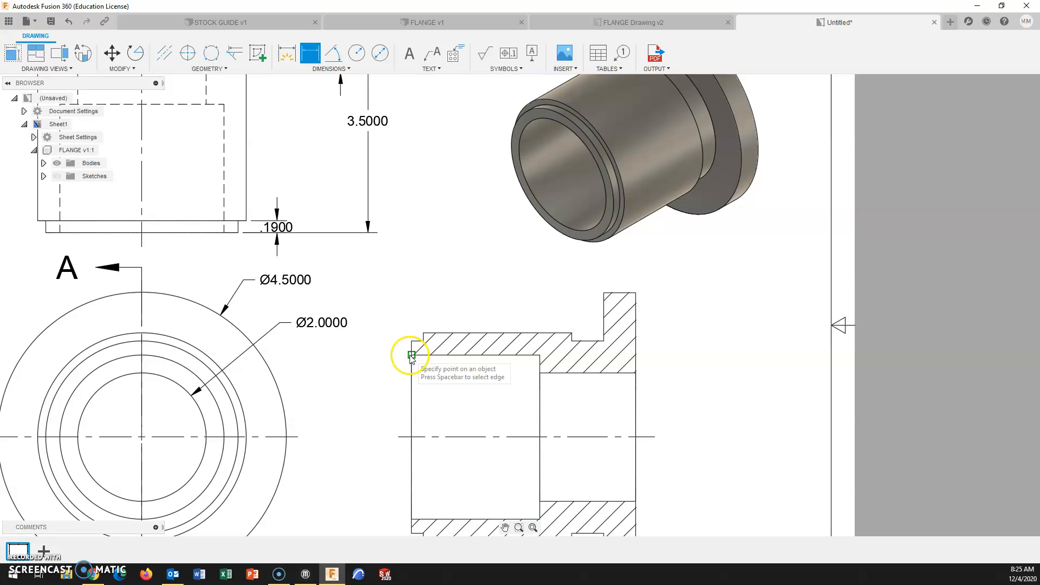
click(412, 355)
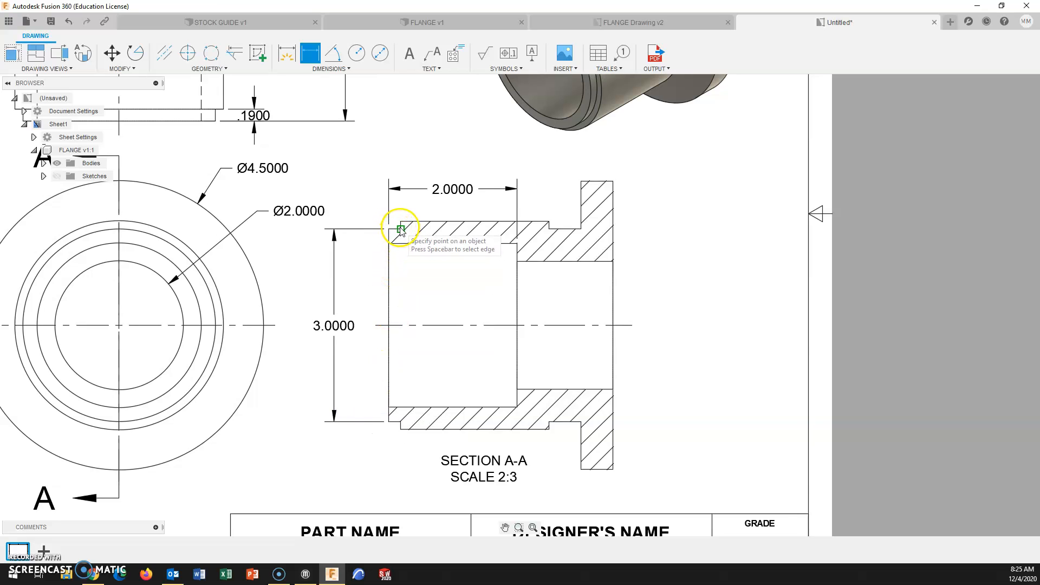
click(398, 228)
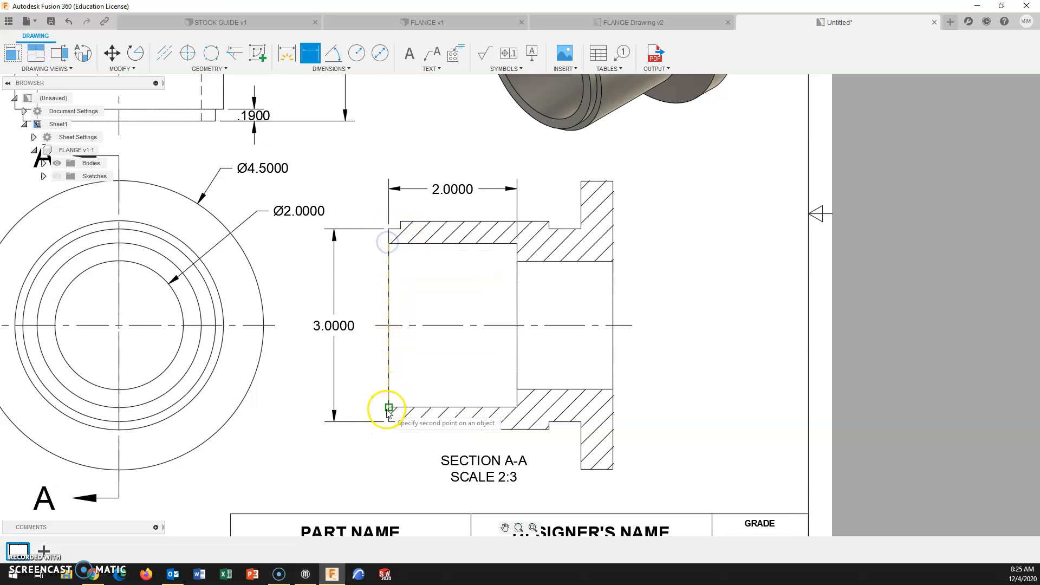
click(389, 408)
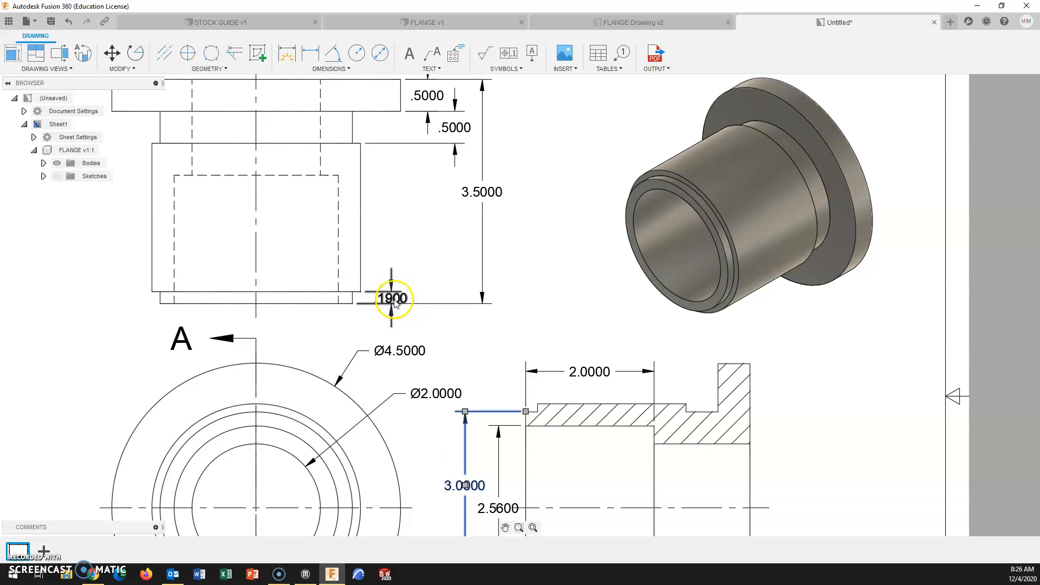
scroll(down, 3)
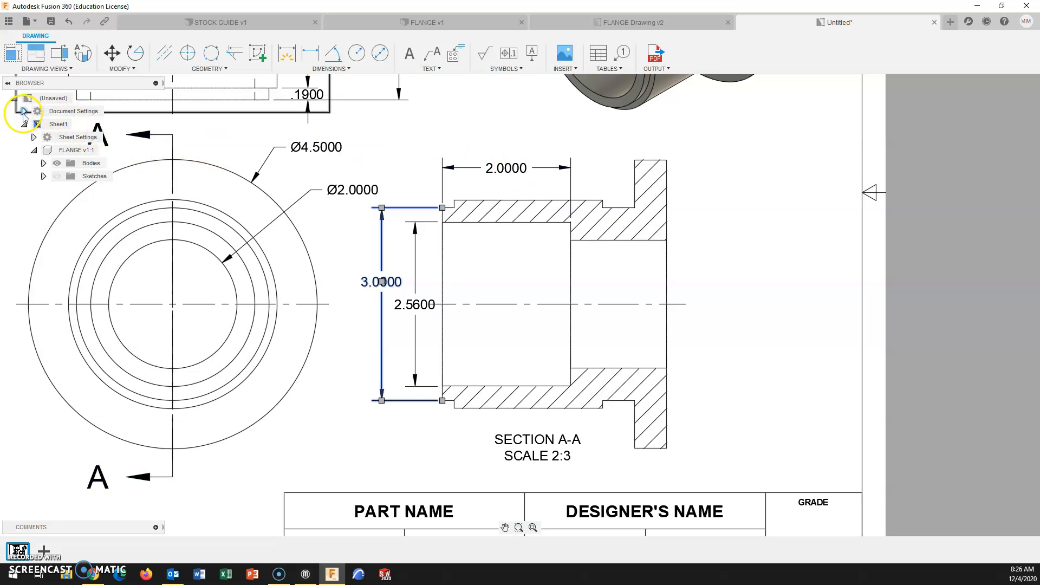
- Set Linear Dimension Precision to 0.12 in Document Settings so values read 2.00, Ø4.50
click(23, 111)
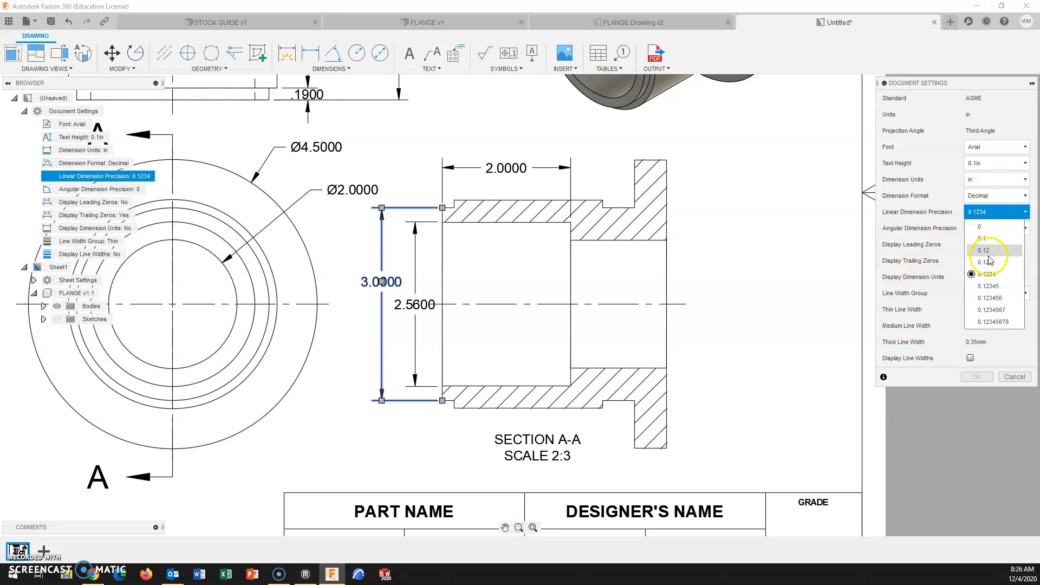
click(984, 251)
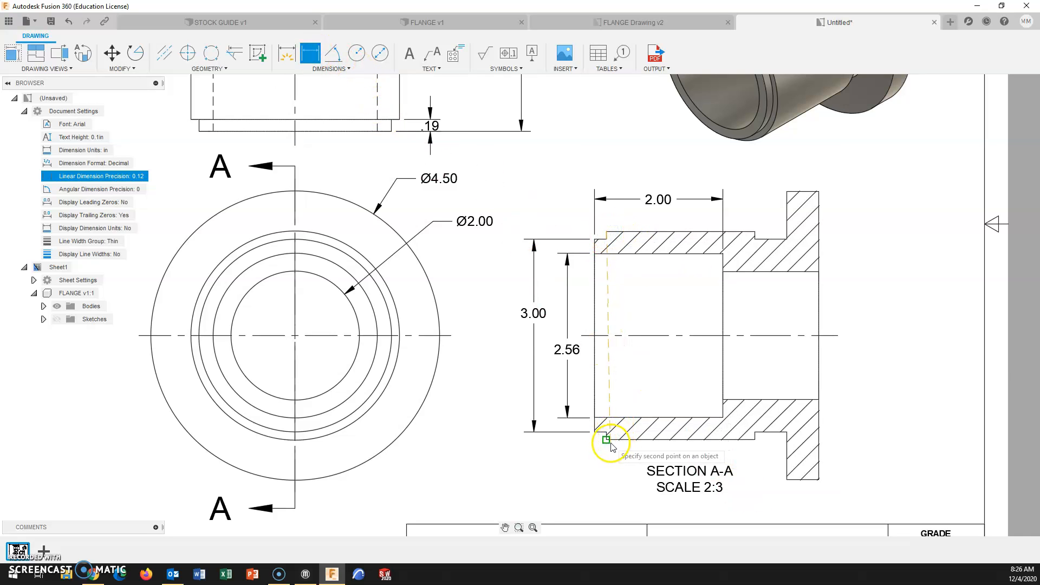
- Place the 3.25 overall height dimension on section A-A's outer edge
click(605, 440)
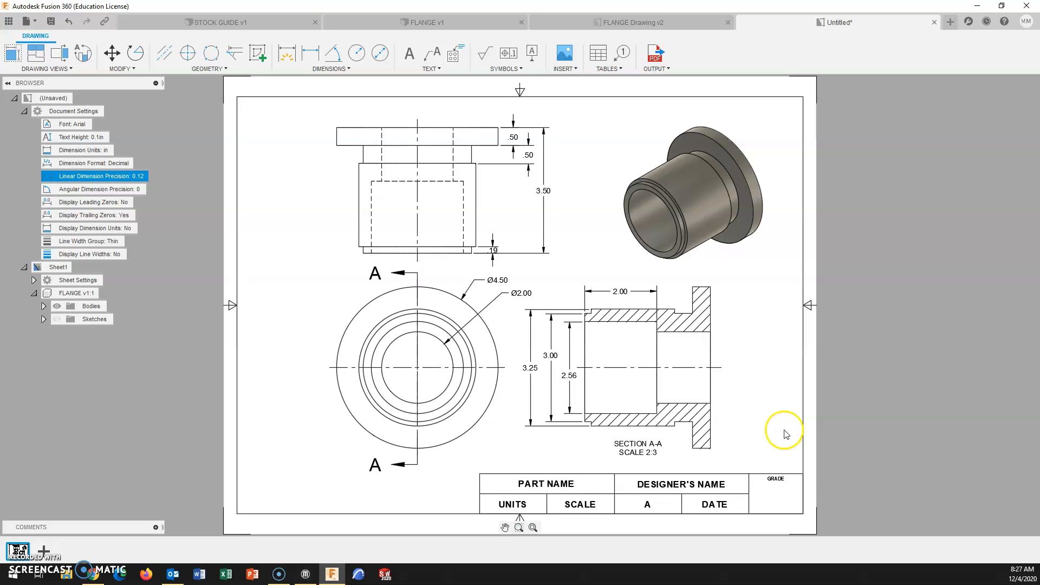
mouse_move(518, 274)
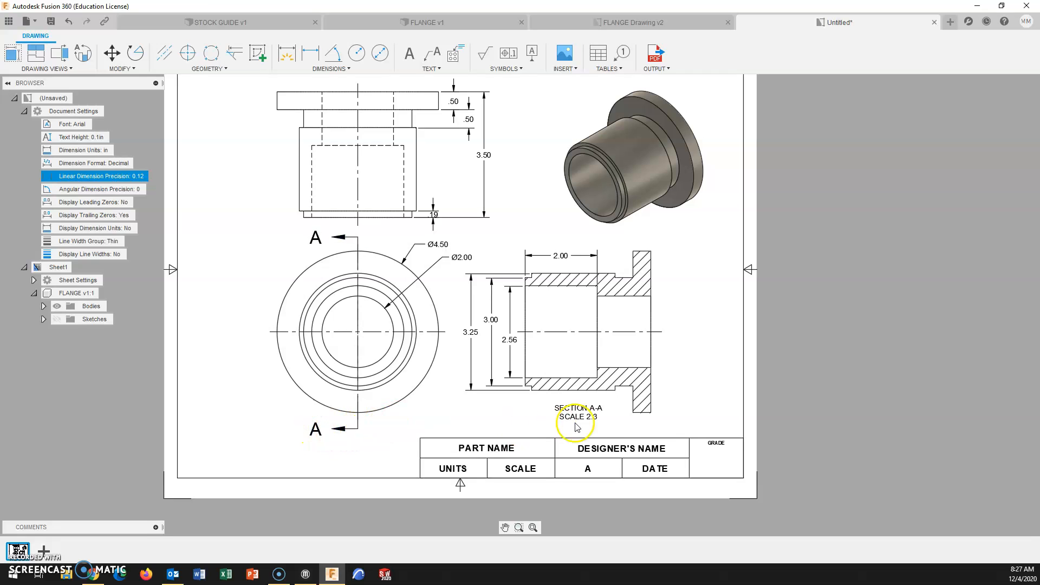
mouse_move(661, 430)
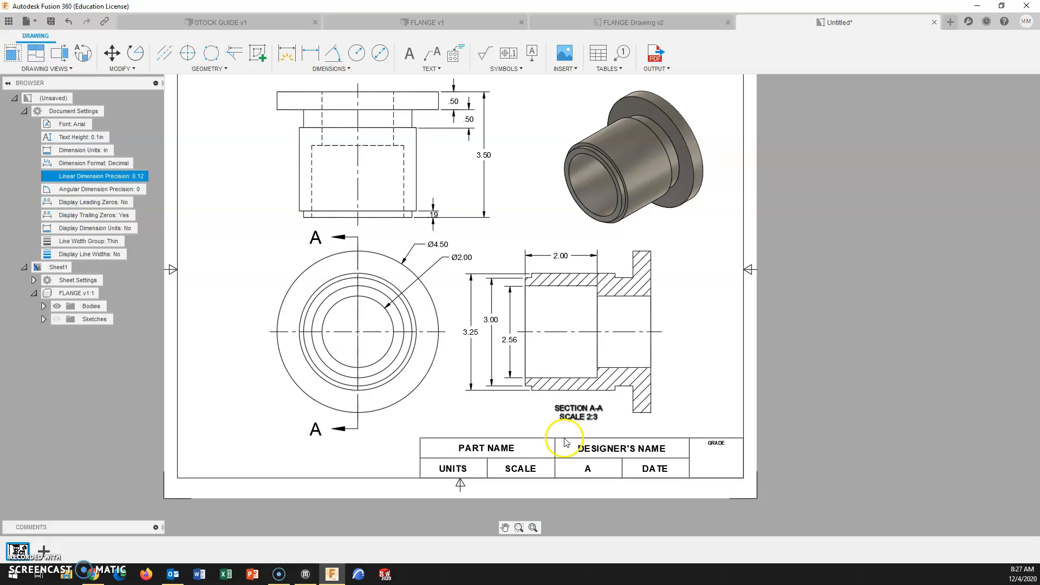
mouse_move(695, 400)
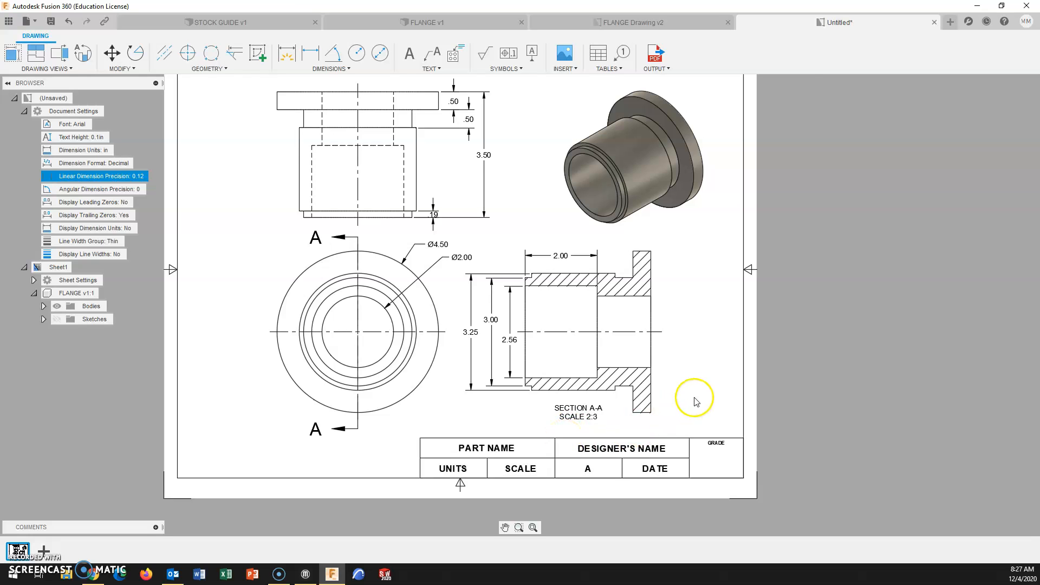